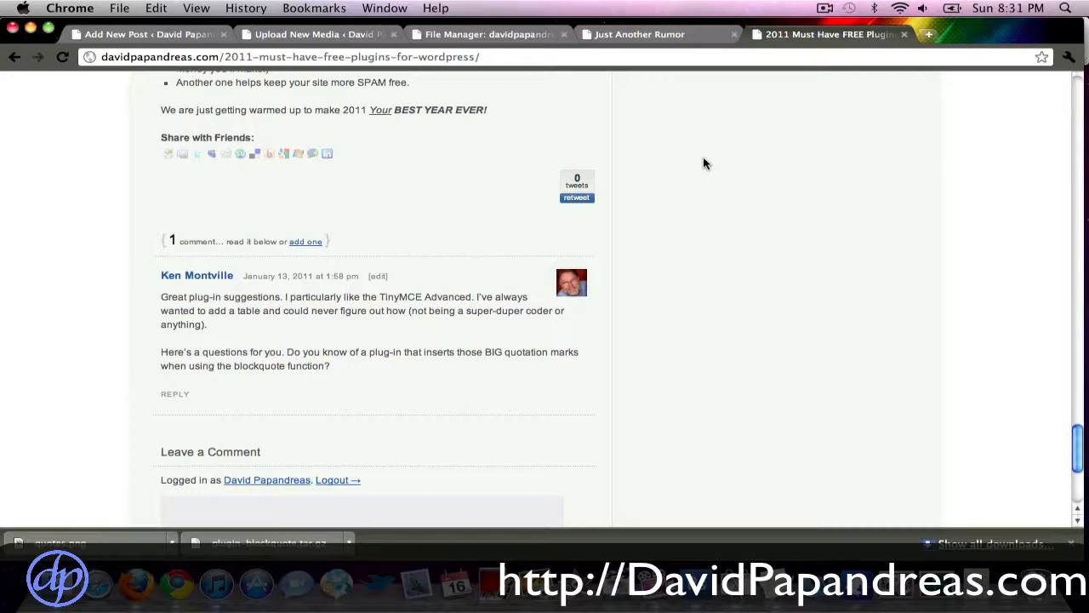
mouse_move(419, 145)
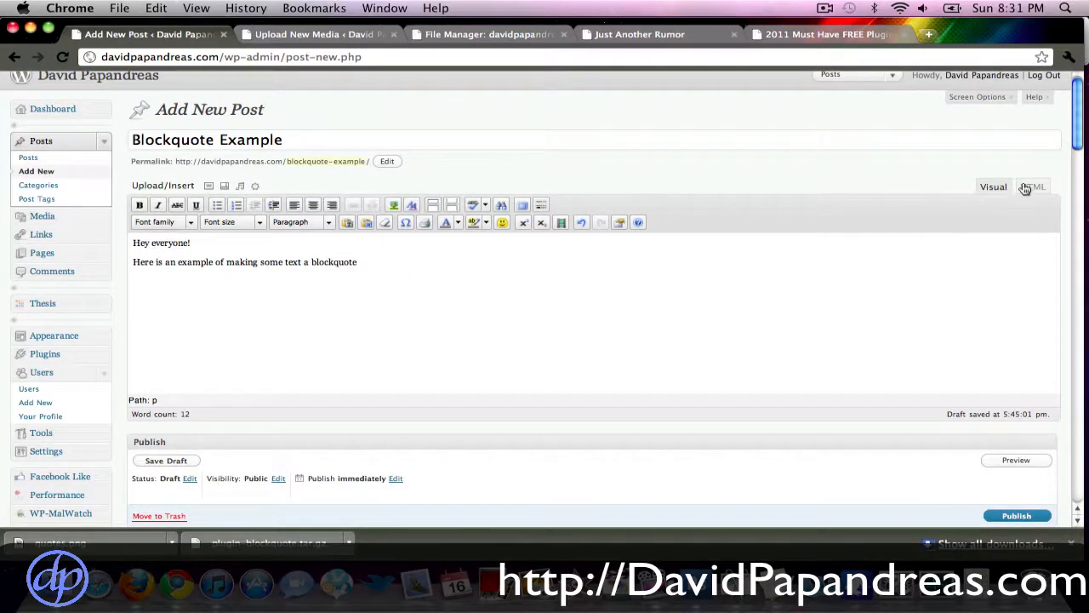
Wrap the second paragraph in a blockquote in the HTML editor and preview it indented.
left_click(1031, 185)
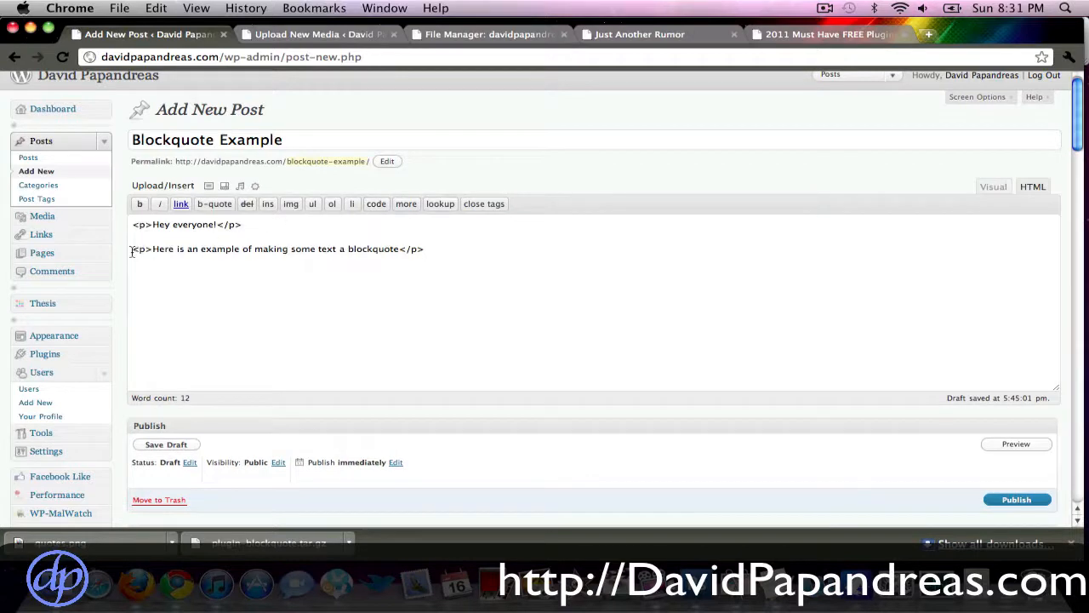
left_click(215, 204)
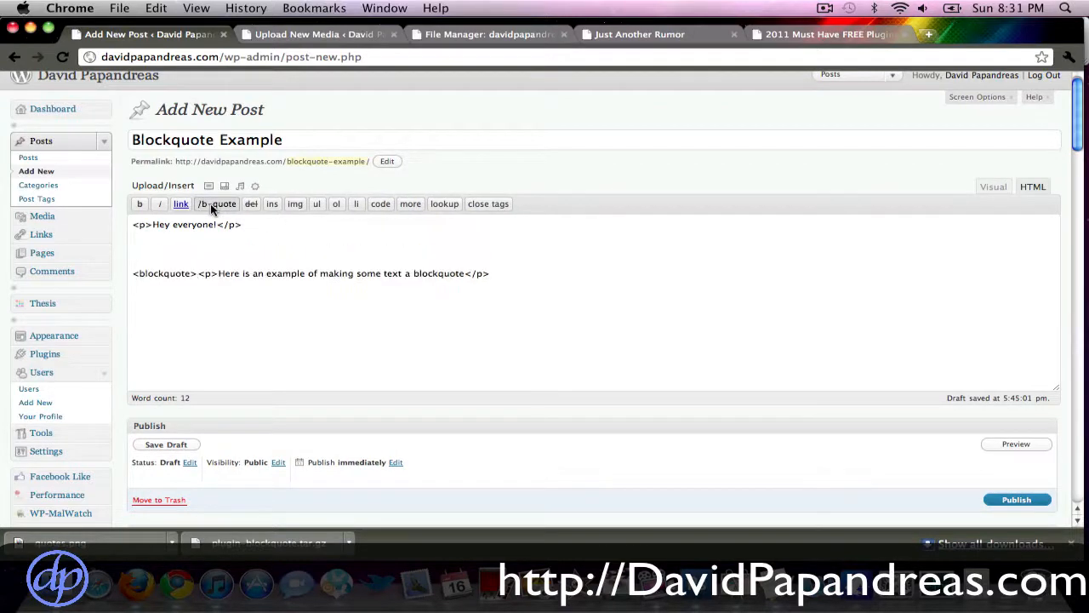
mouse_move(1016, 442)
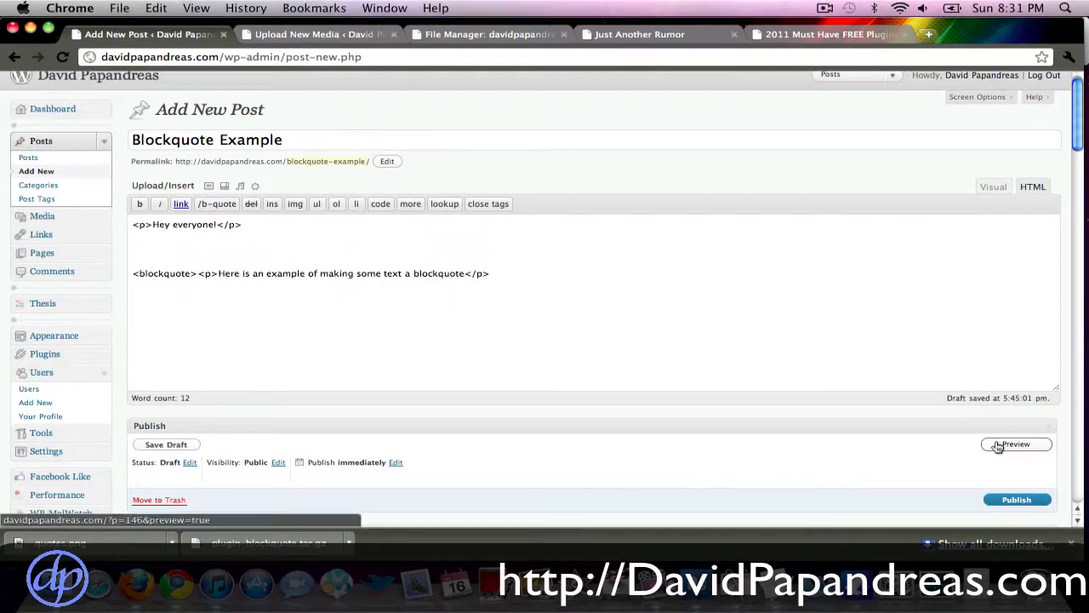
left_click(1014, 442)
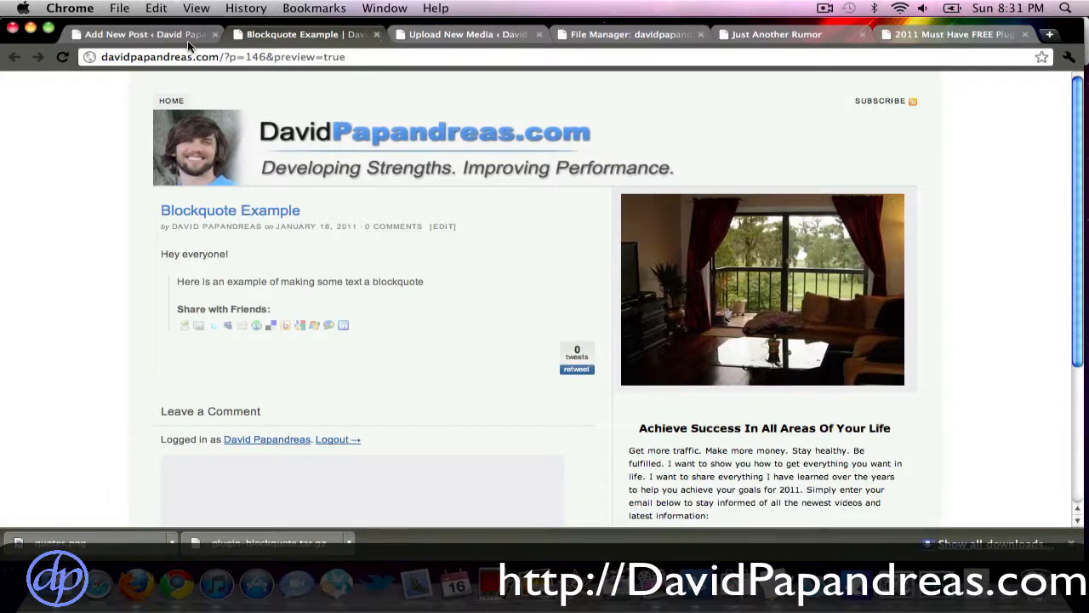
left_click(136, 34)
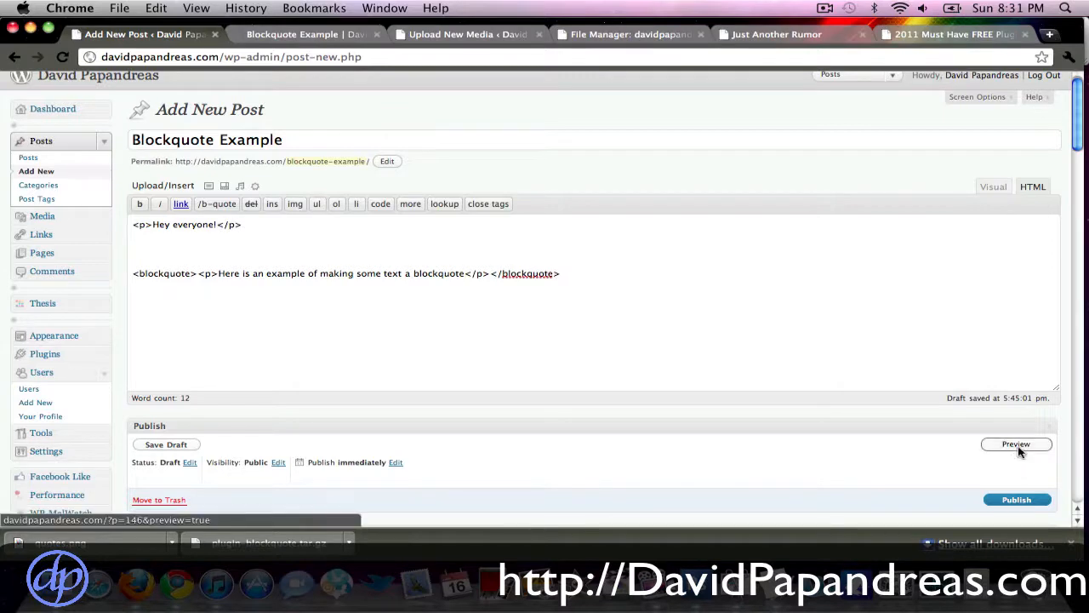
left_click(1016, 443)
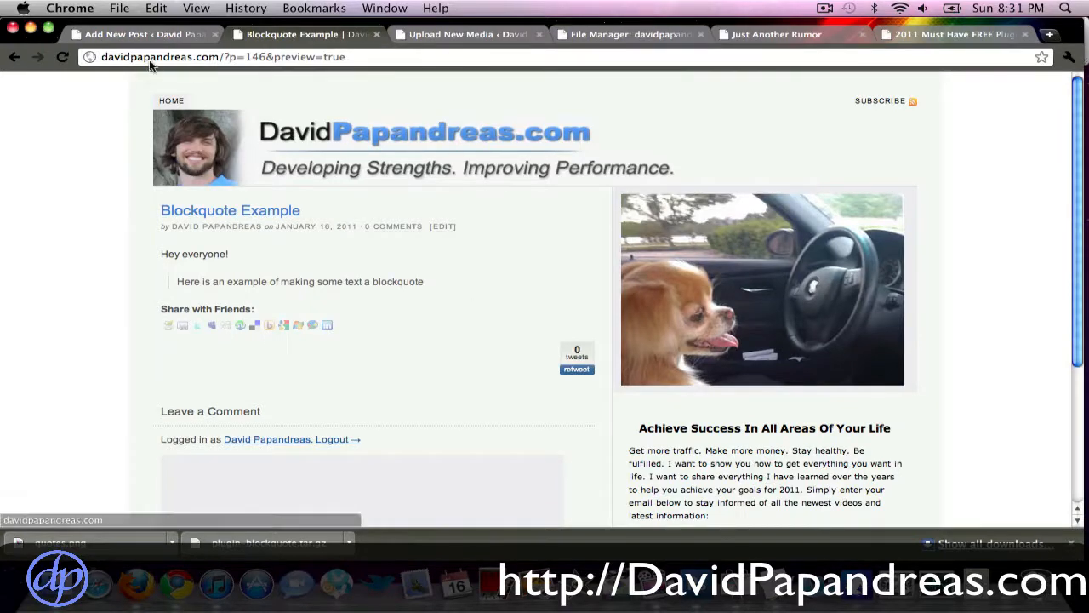
Back in the visual editor, add an enlarged opening quotation mark before the quoted paragraph.
left_click(136, 34)
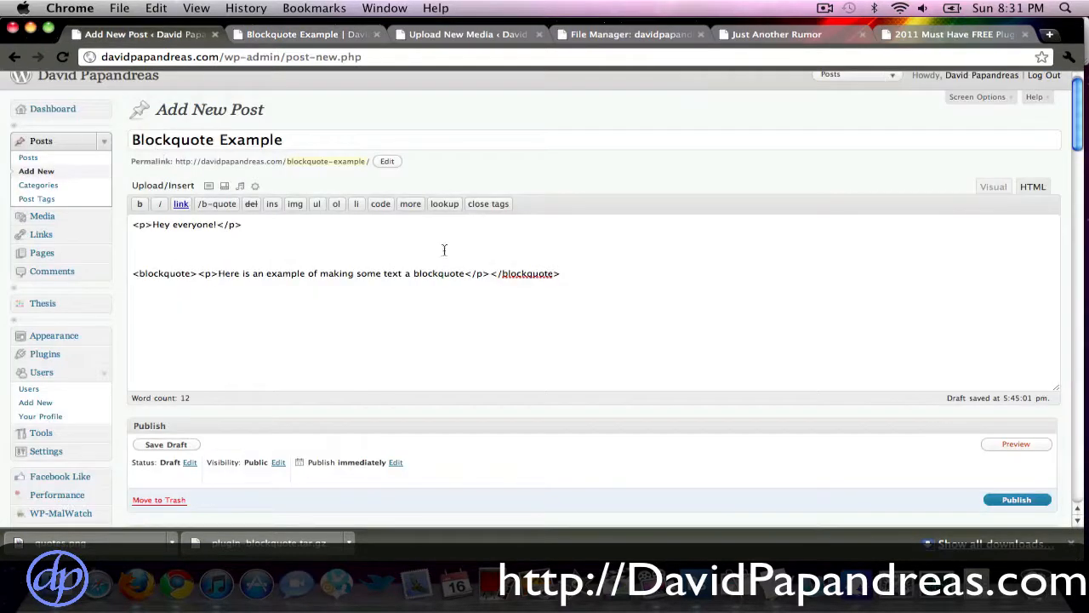
left_click(992, 185)
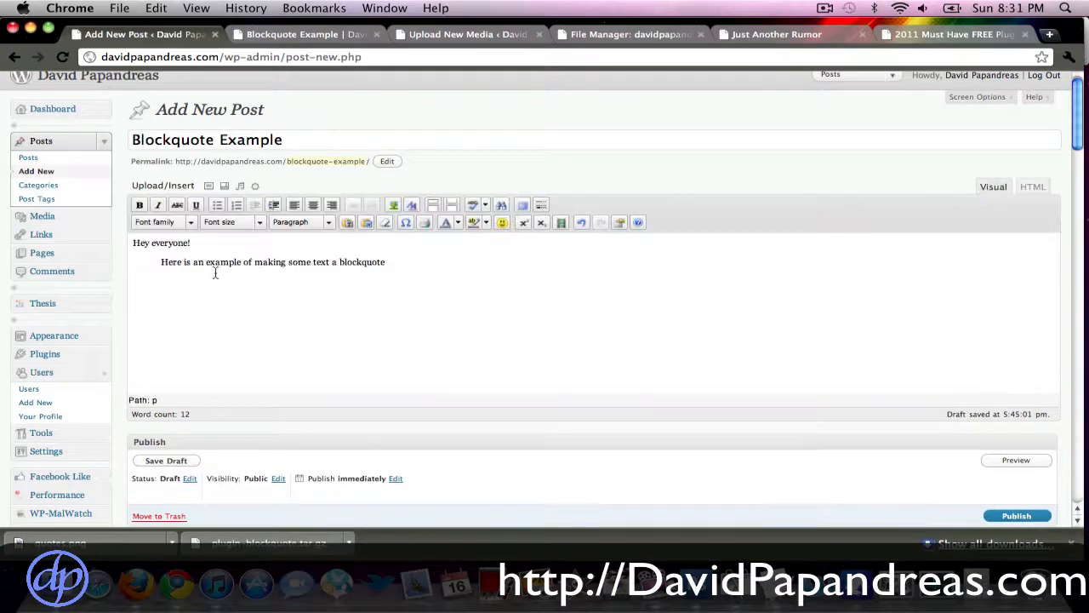
left_click(273, 204)
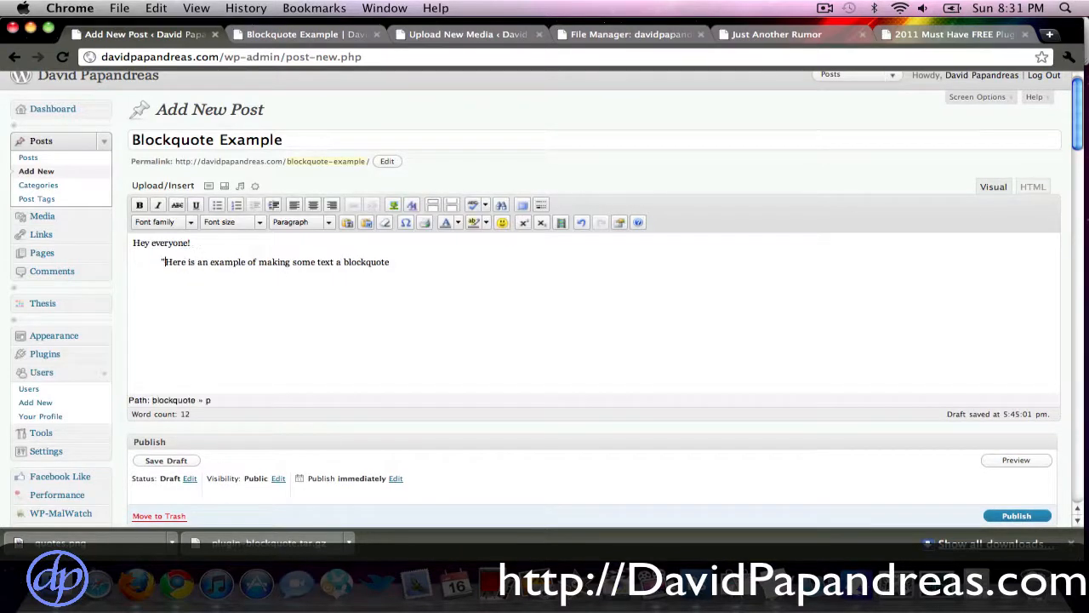
left_click(231, 221)
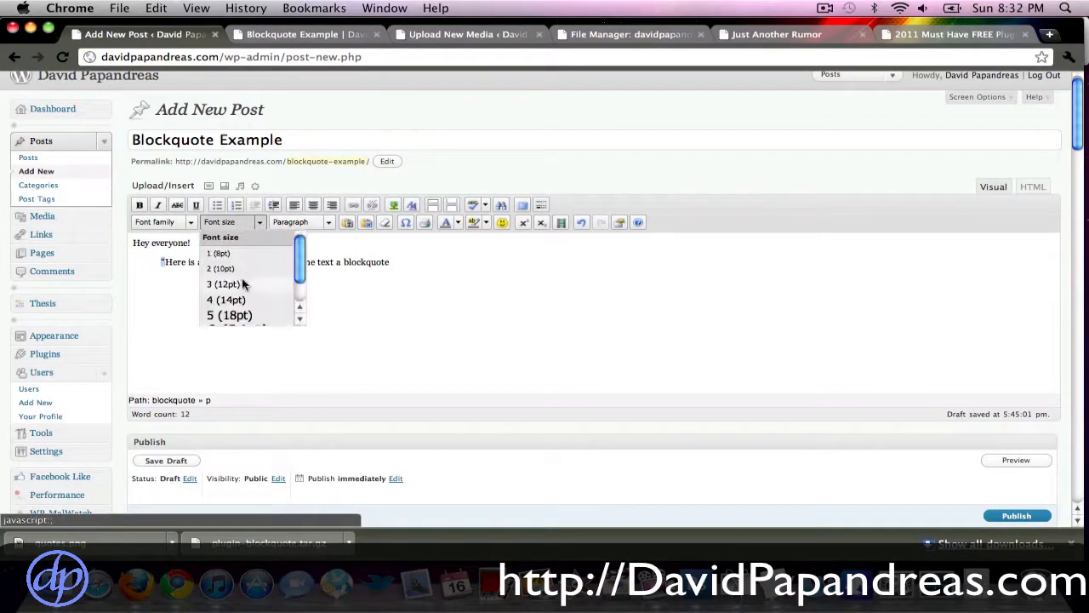
left_click(230, 330)
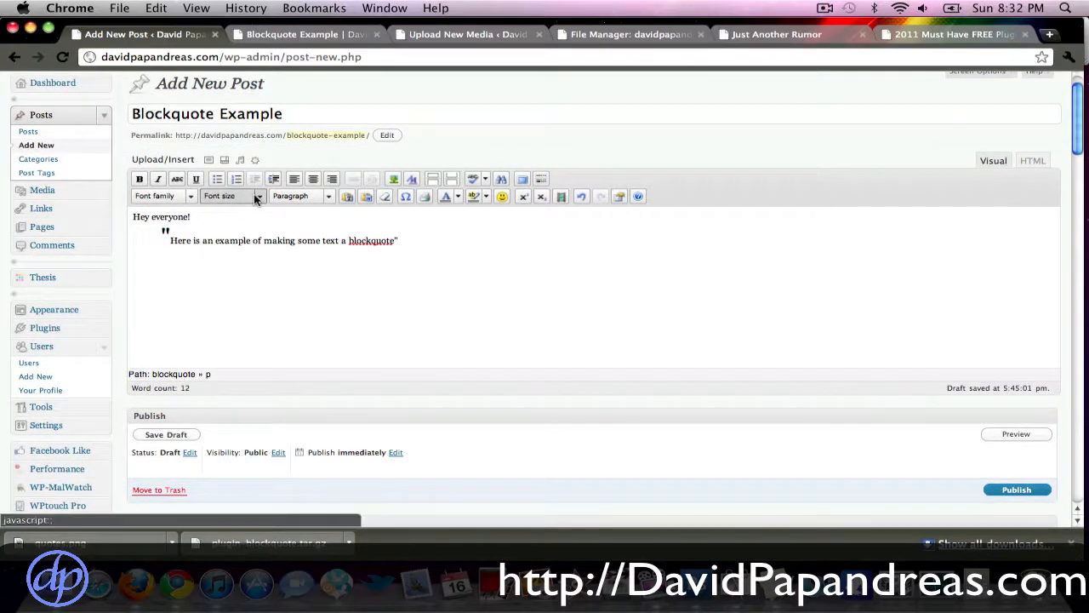
Add an enlarged closing quotation mark after the quoted sentence and preview the result.
left_click(259, 196)
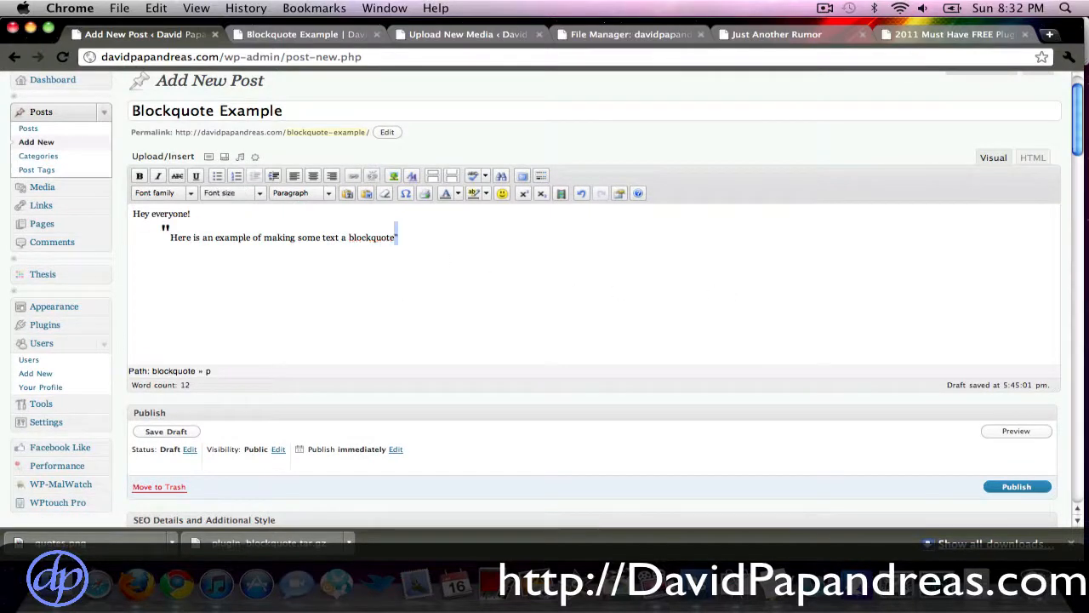
left_click(259, 160)
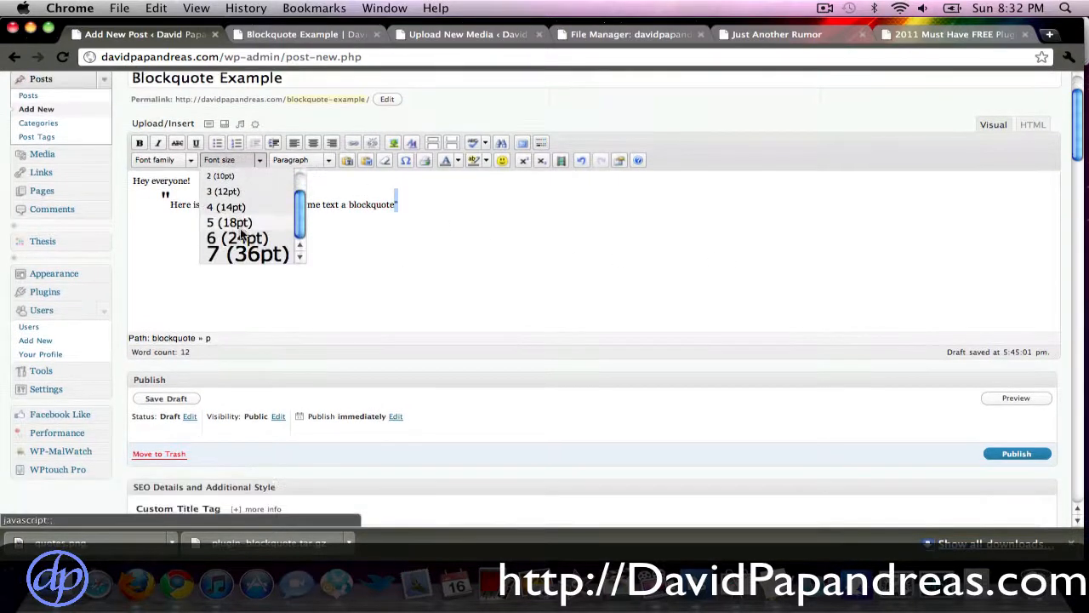
left_click(247, 254)
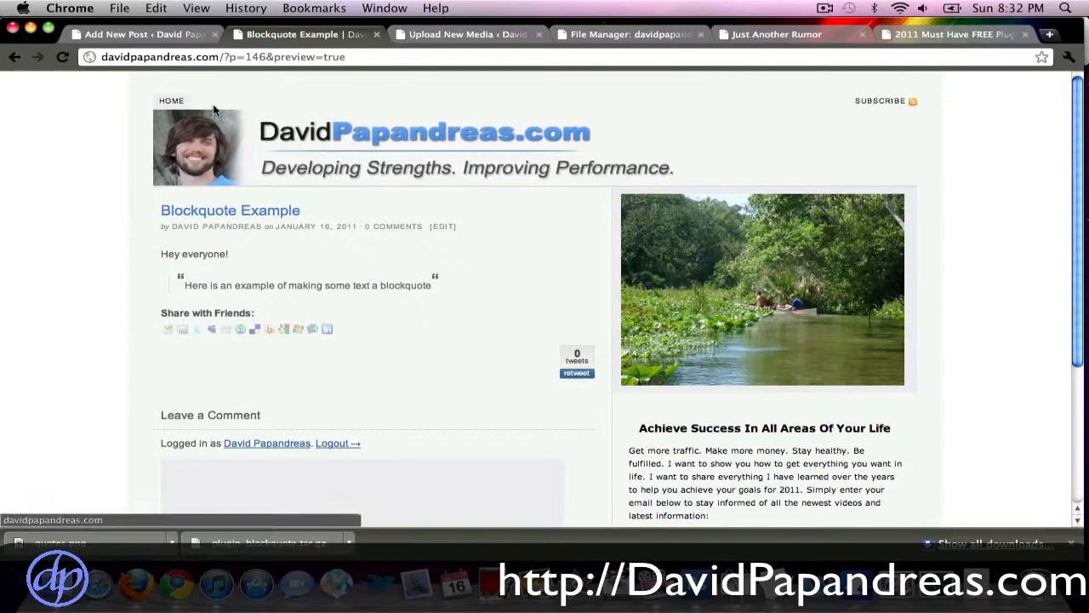
left_click(442, 226)
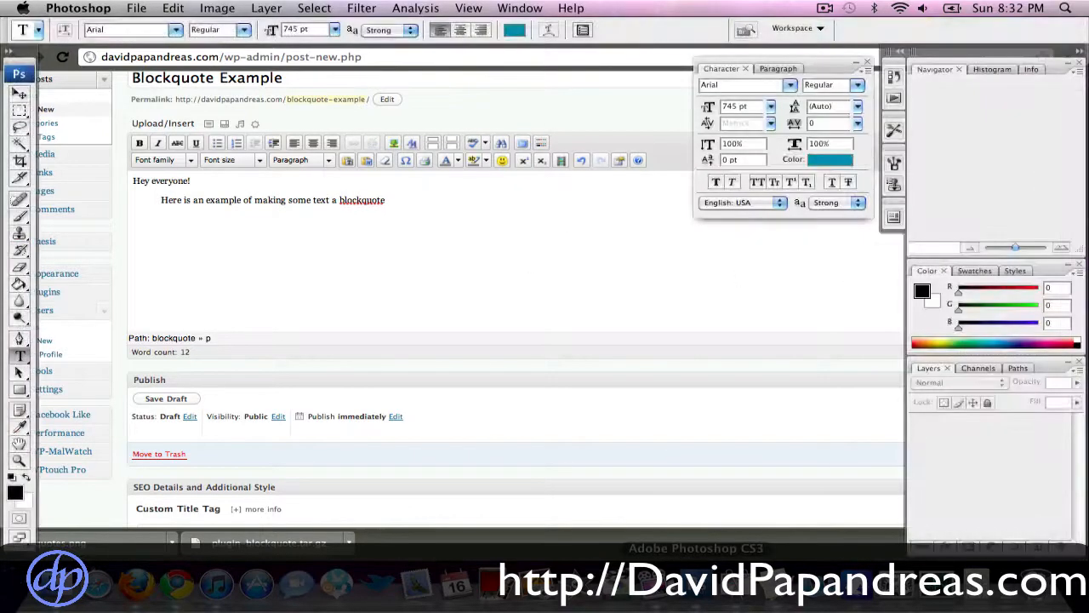
Create a new document with a teal Arial quotation mark sized 745 pt.
left_click(136, 7)
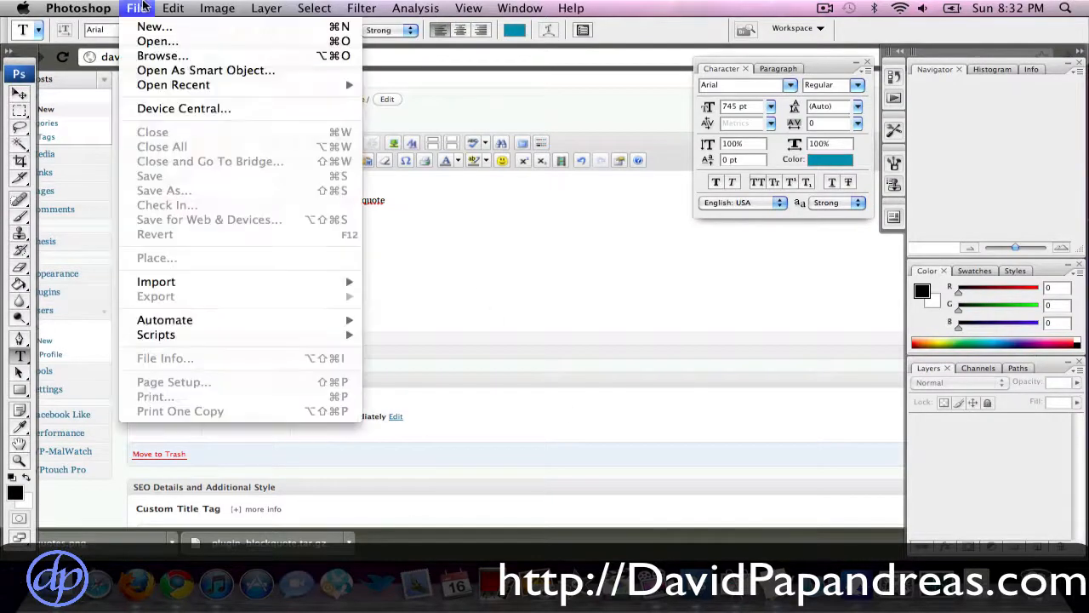
mouse_move(153, 27)
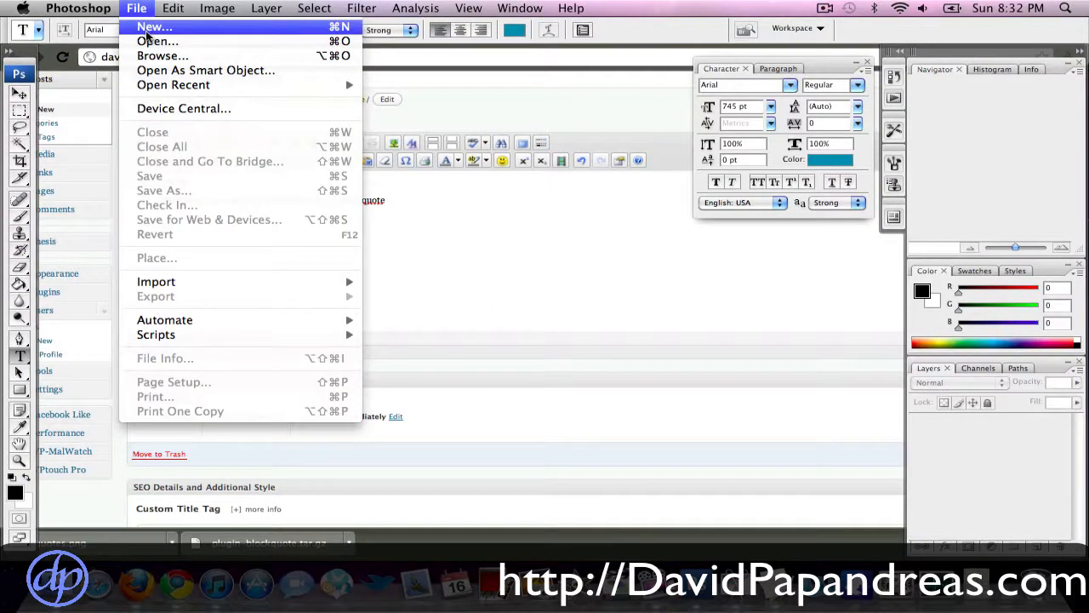
left_click(153, 27)
type("“")
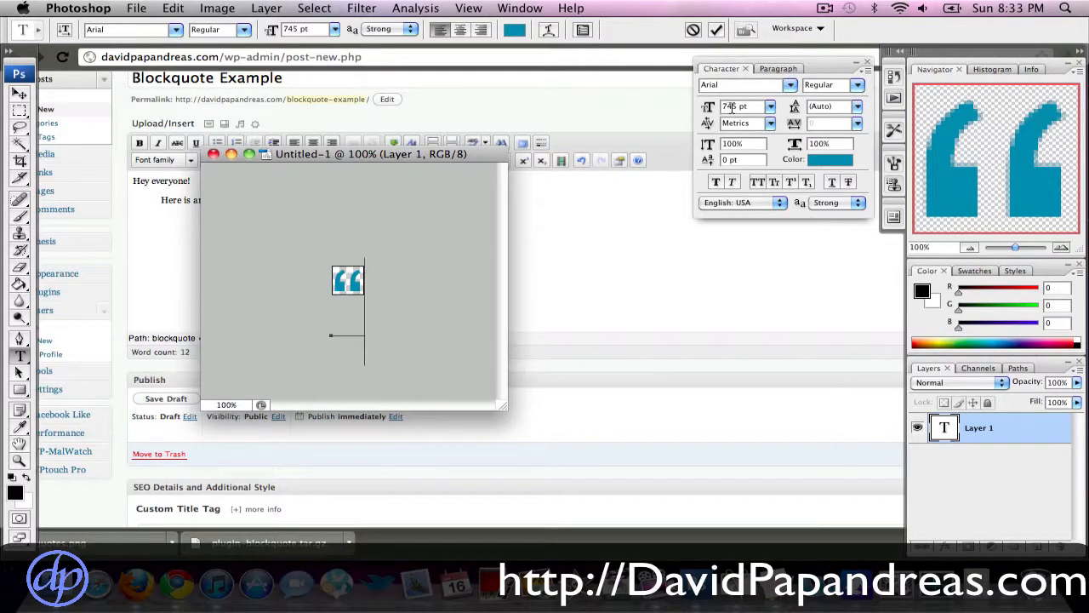
mouse_move(745, 105)
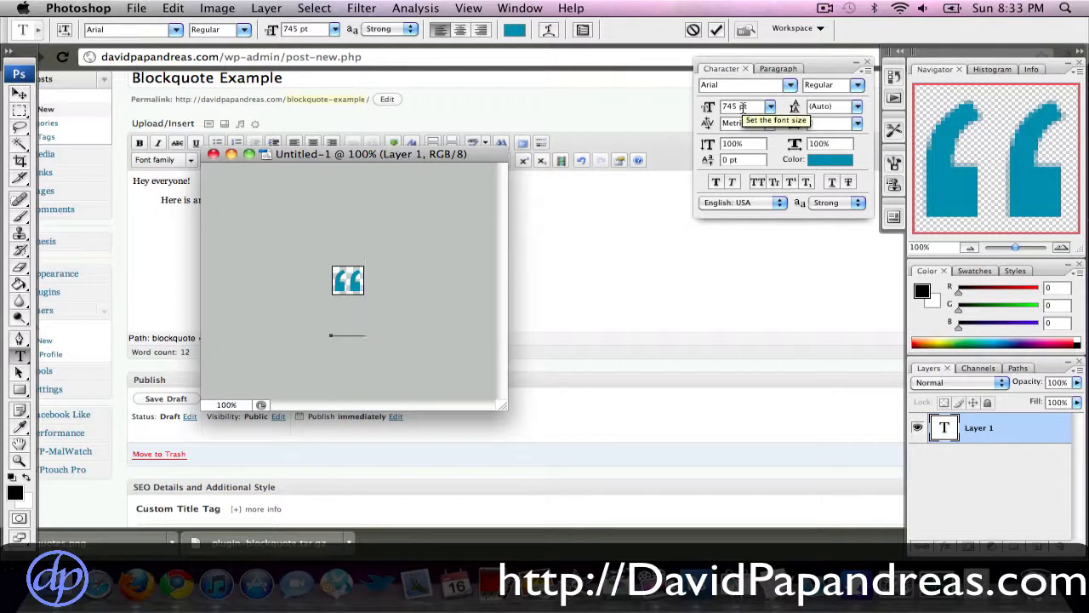
left_click(770, 106)
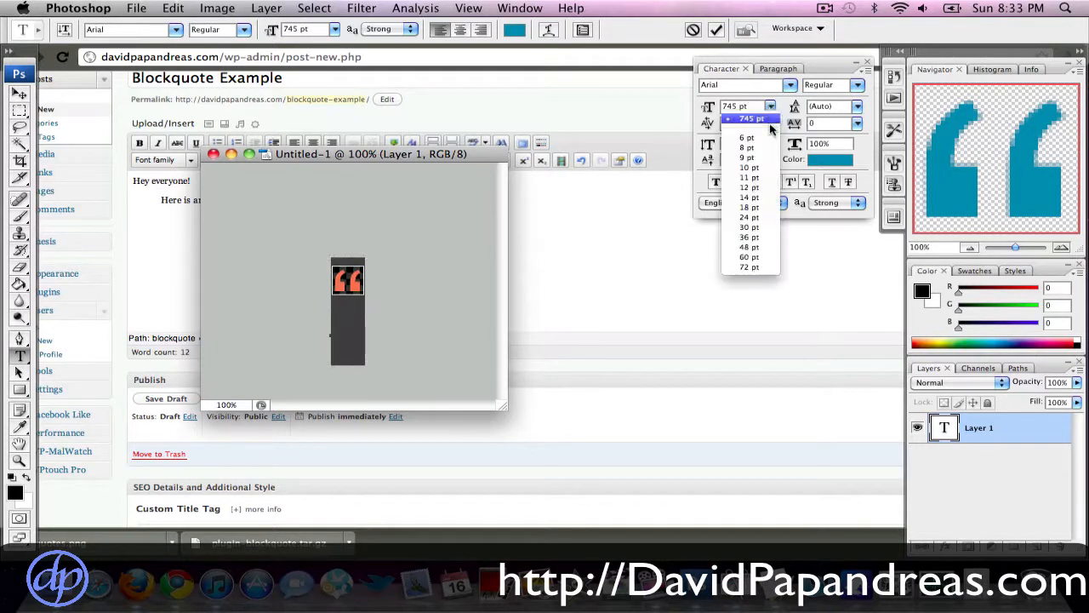
left_click(749, 266)
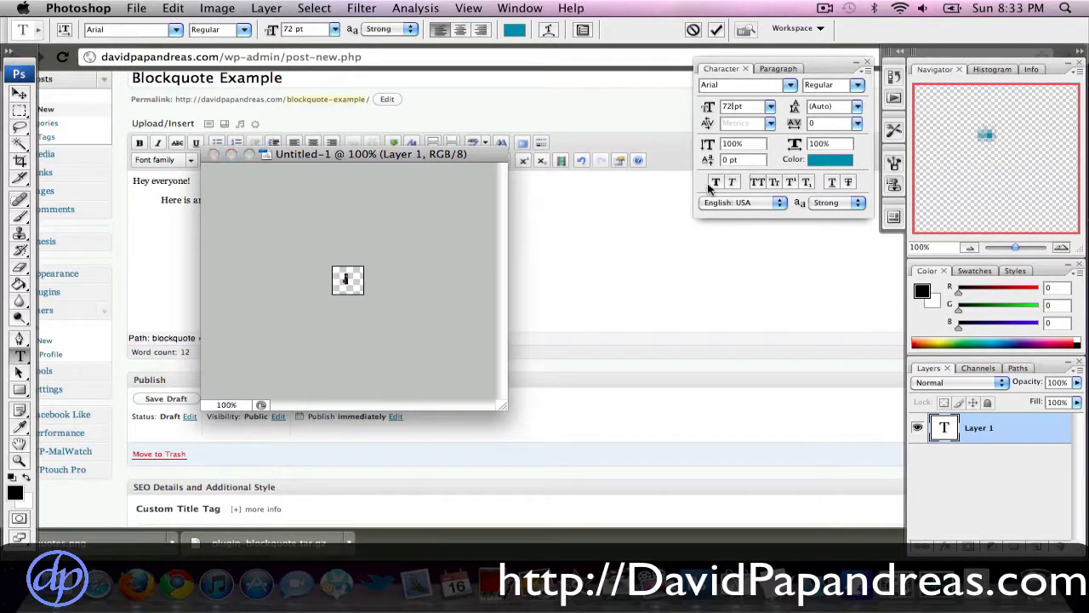
type("745")
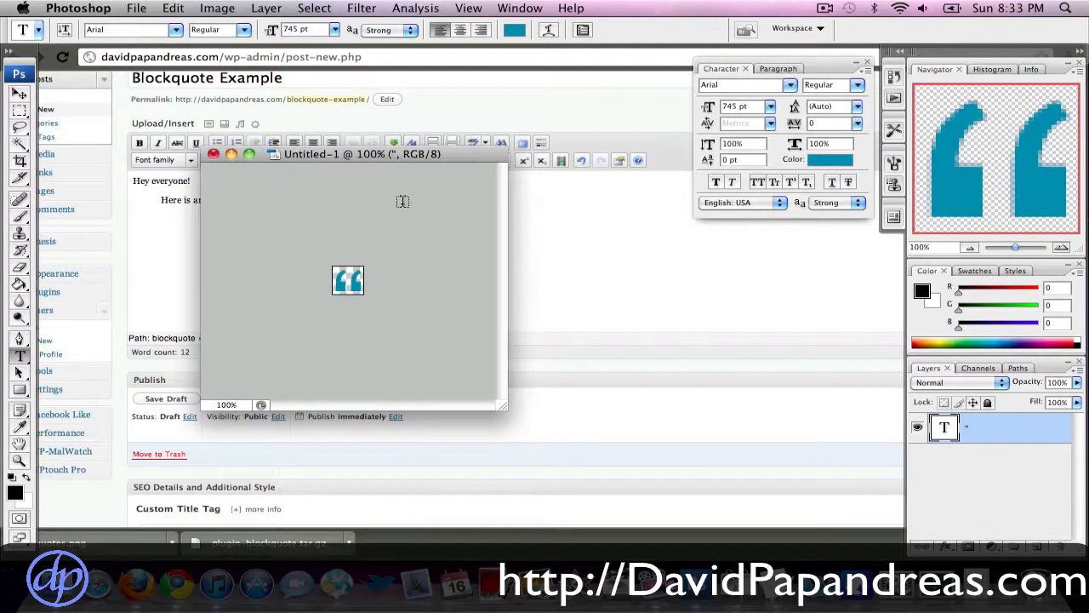
Export the opening quote via Save for Web as start-quote.gif, replacing the existing file.
left_click(136, 7)
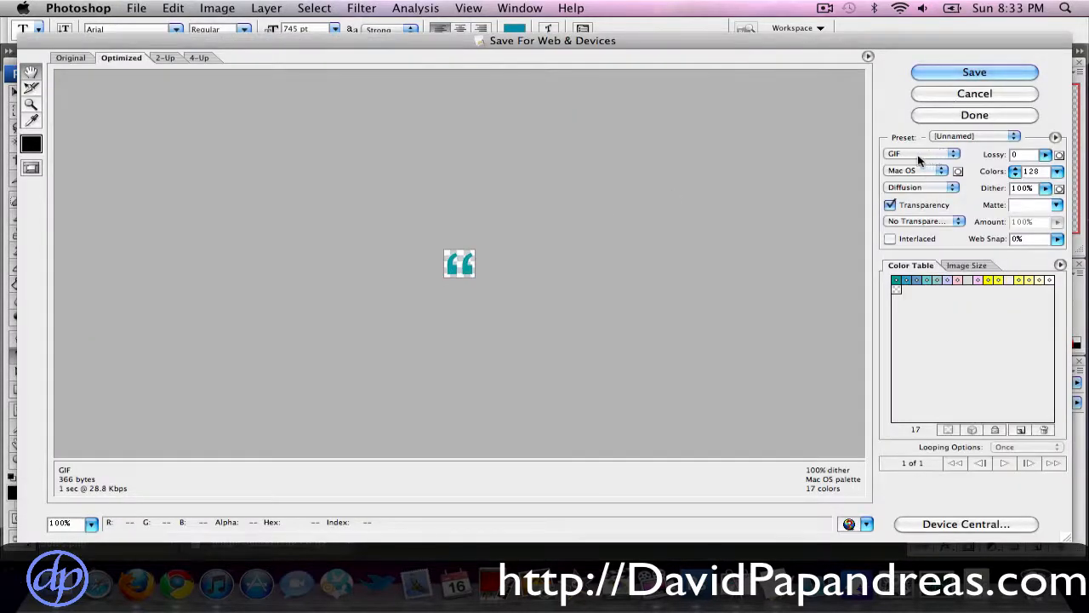
mouse_move(415, 415)
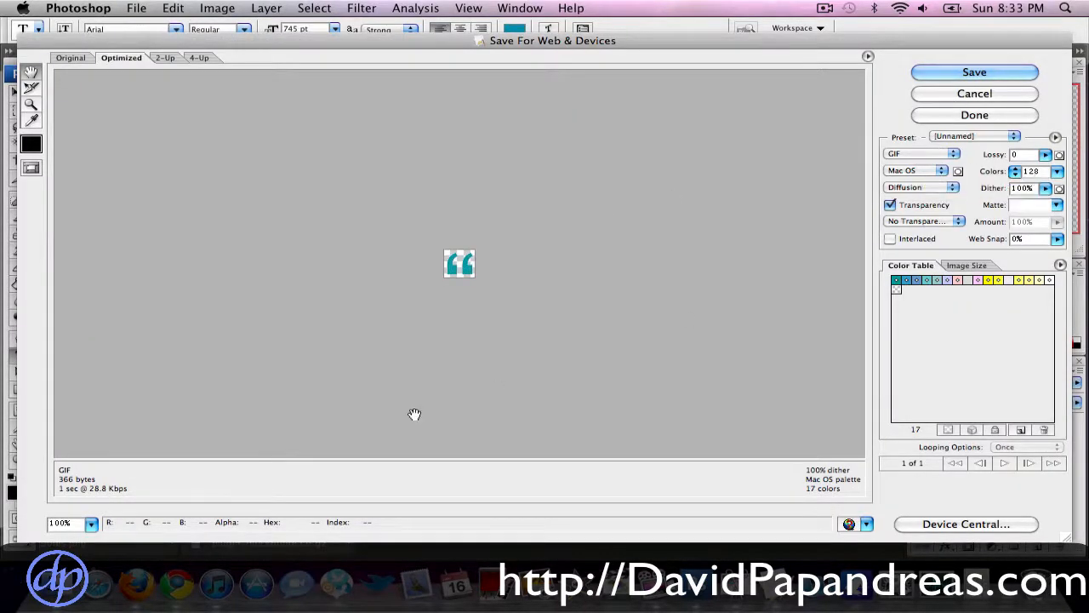
mouse_move(132, 490)
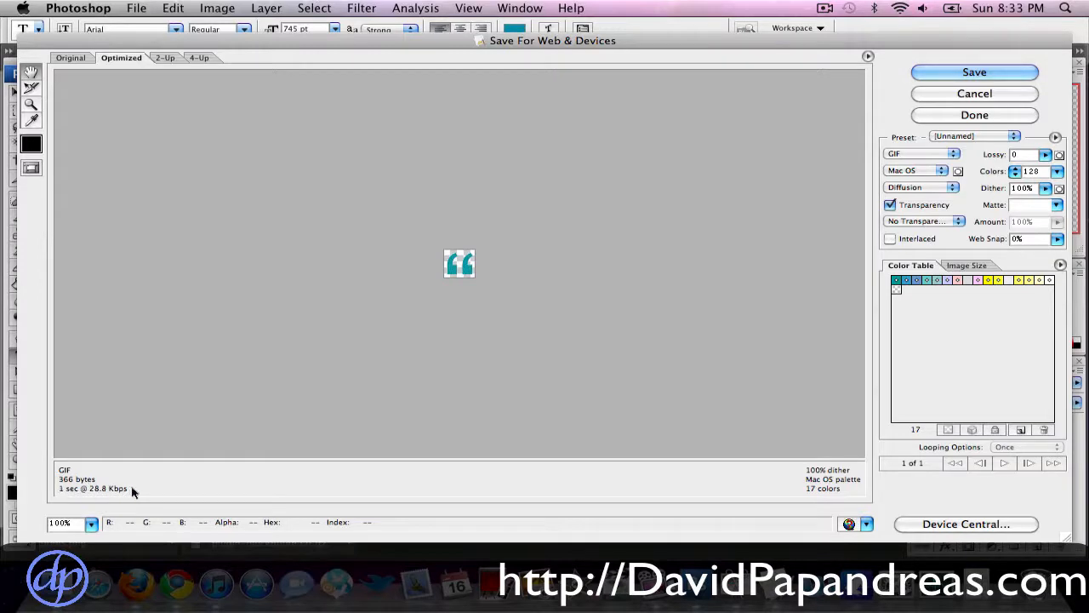
mouse_move(378, 388)
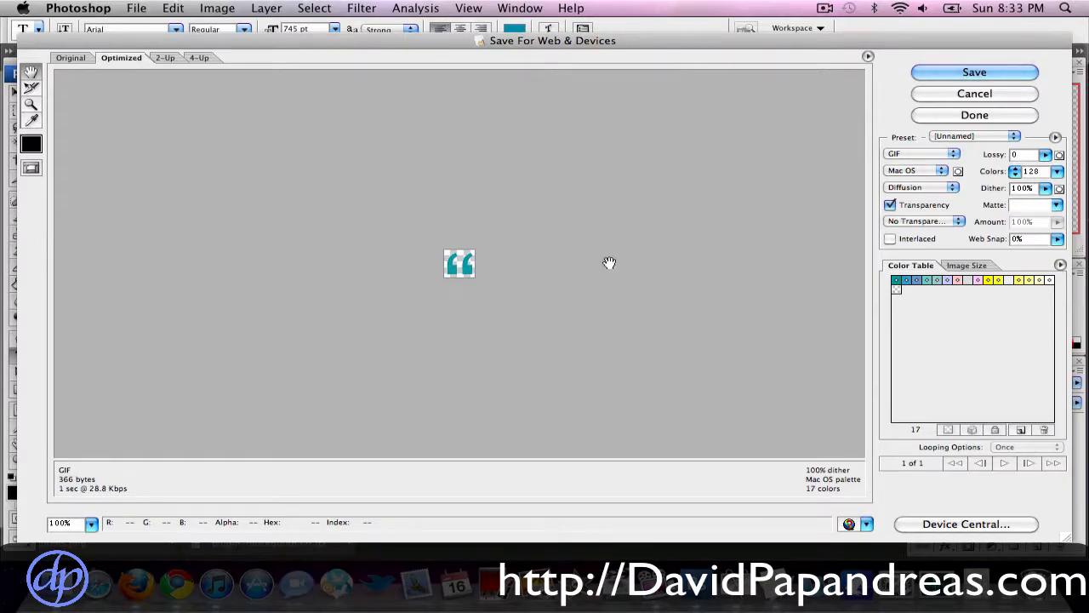
mouse_move(796, 175)
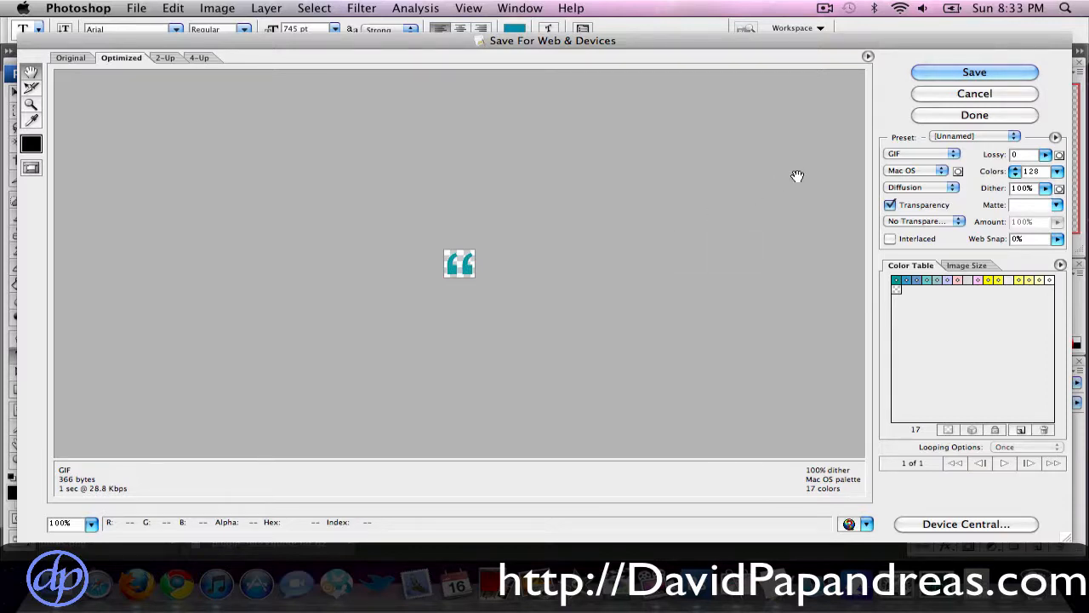
left_click(973, 71)
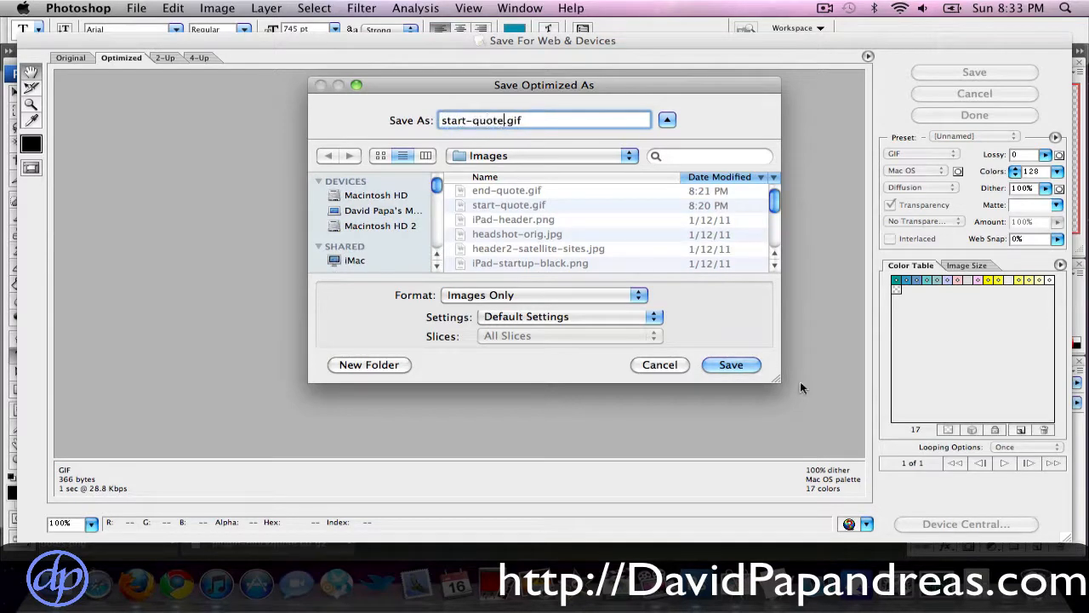
left_click(730, 365)
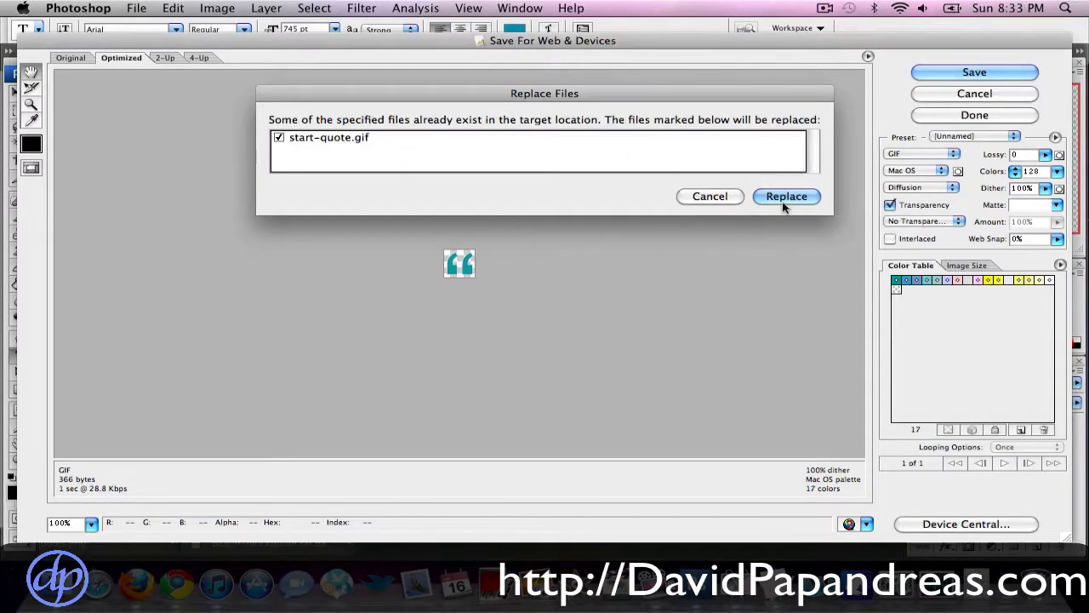
left_click(787, 195)
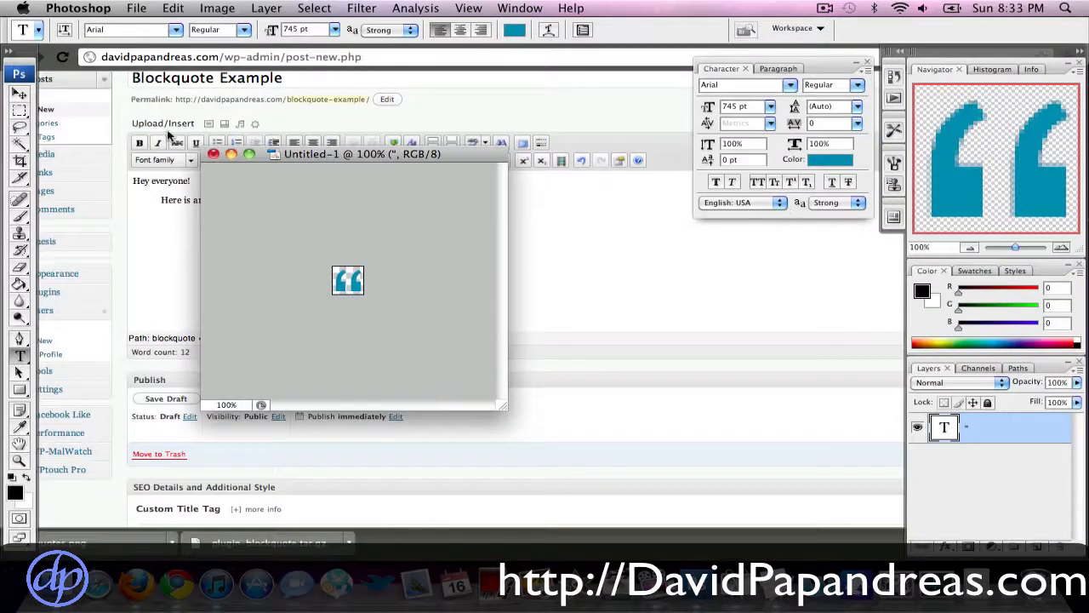
Flip the canvas horizontally, export it as end-quote.gif, and close without saving.
left_click(218, 7)
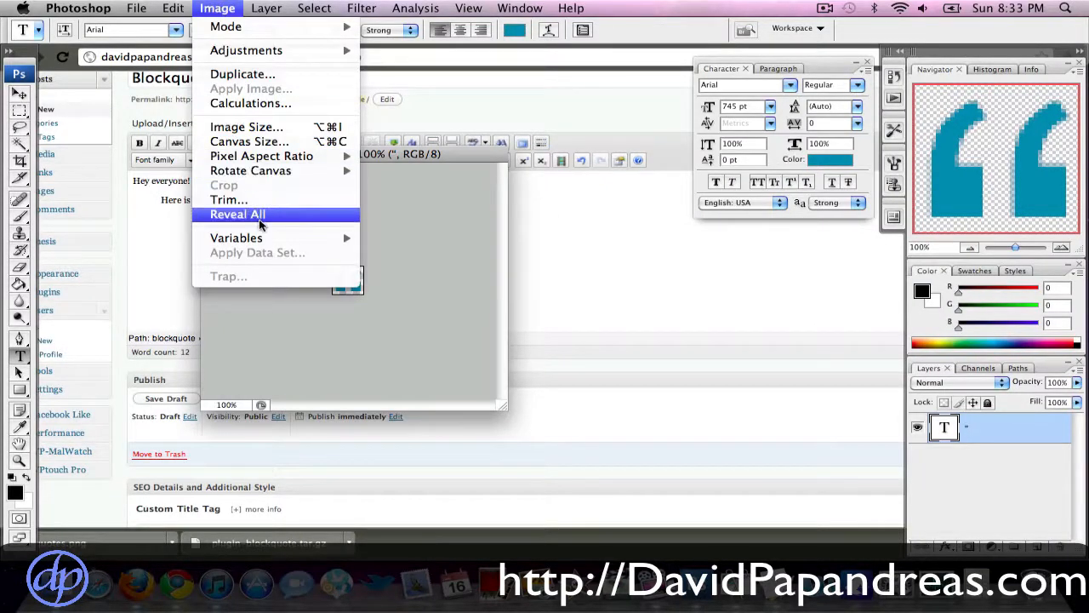
mouse_move(250, 170)
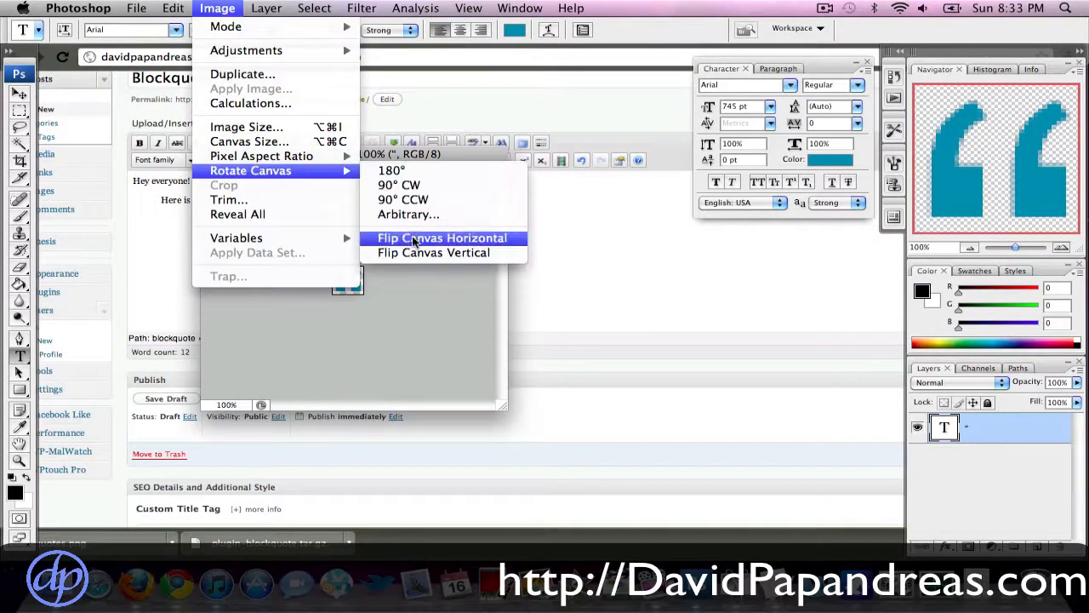
left_click(442, 238)
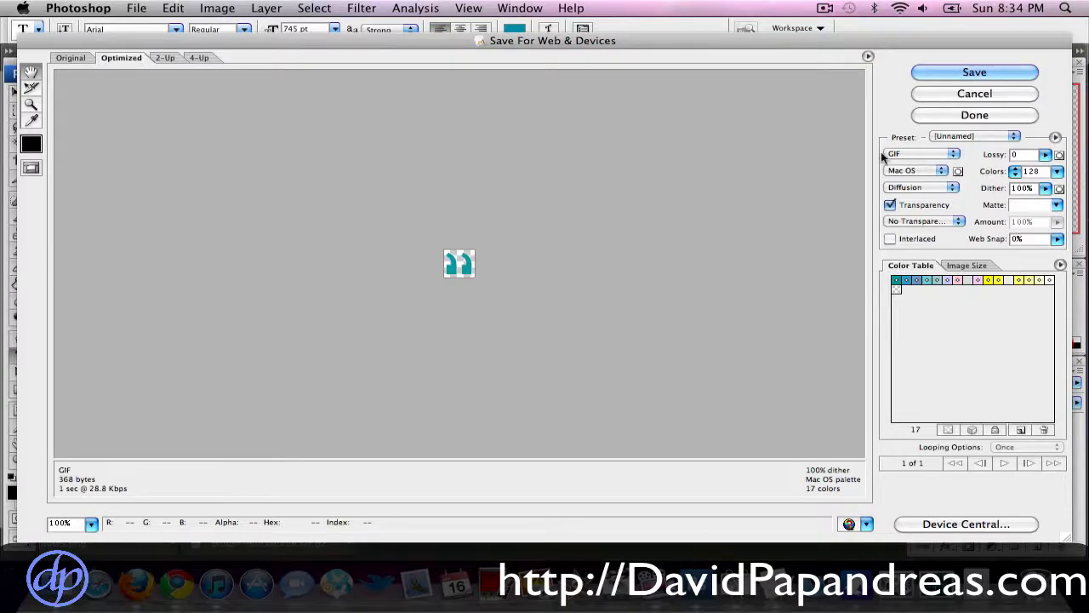
left_click(973, 71)
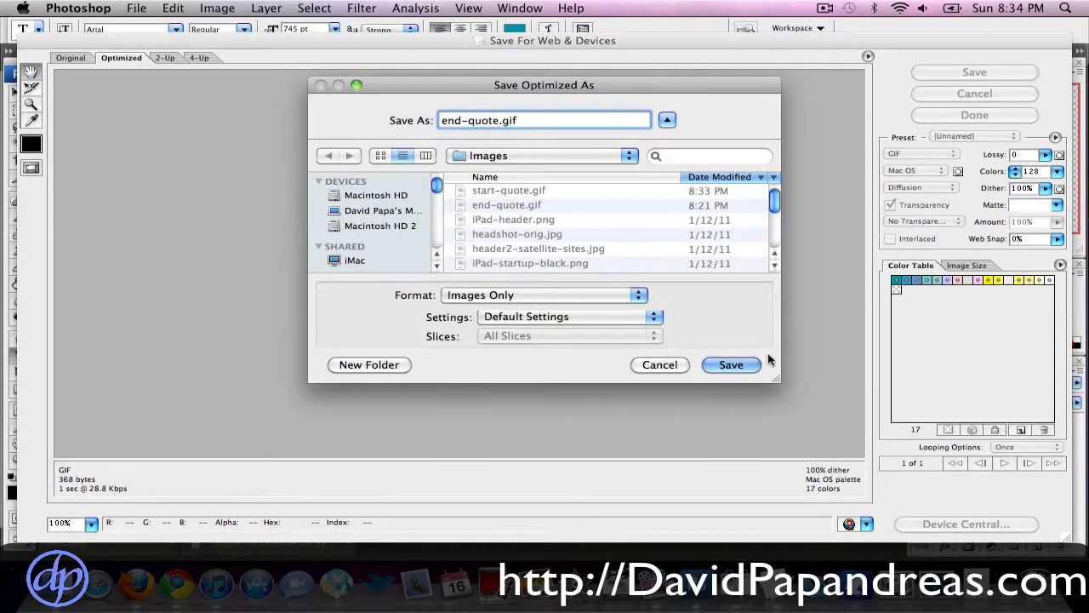
left_click(730, 364)
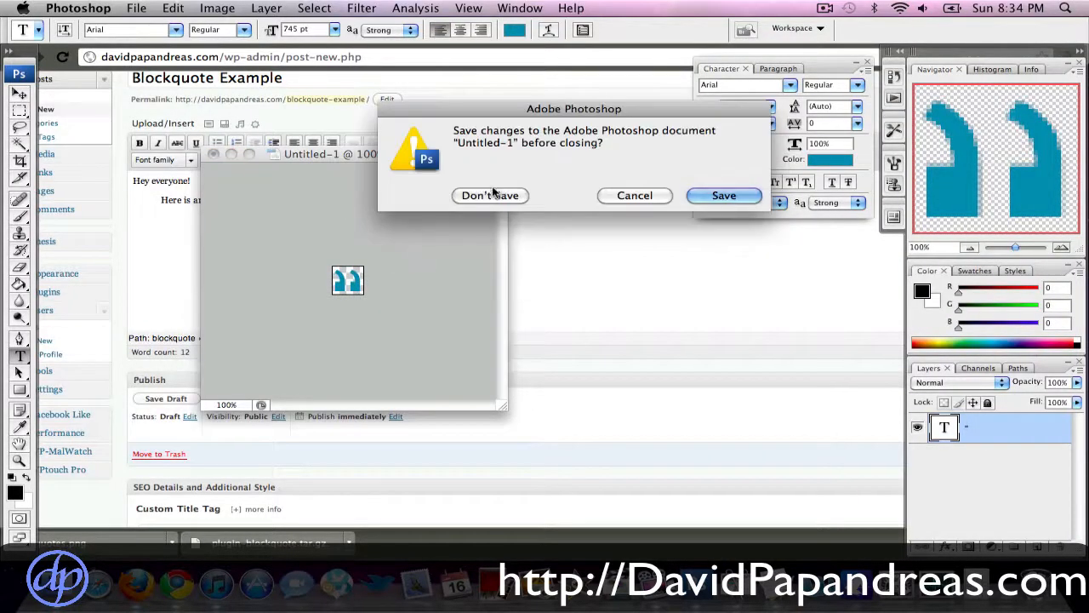
left_click(490, 194)
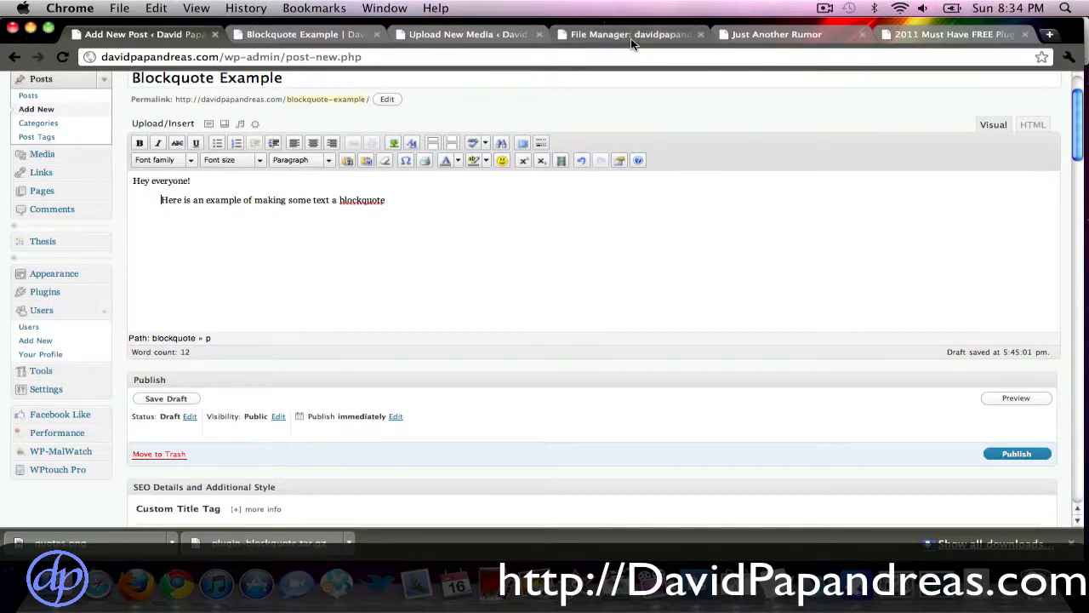
Browse to wp-content/themes/thesis_18/custom and tick custom.css.
left_click(630, 35)
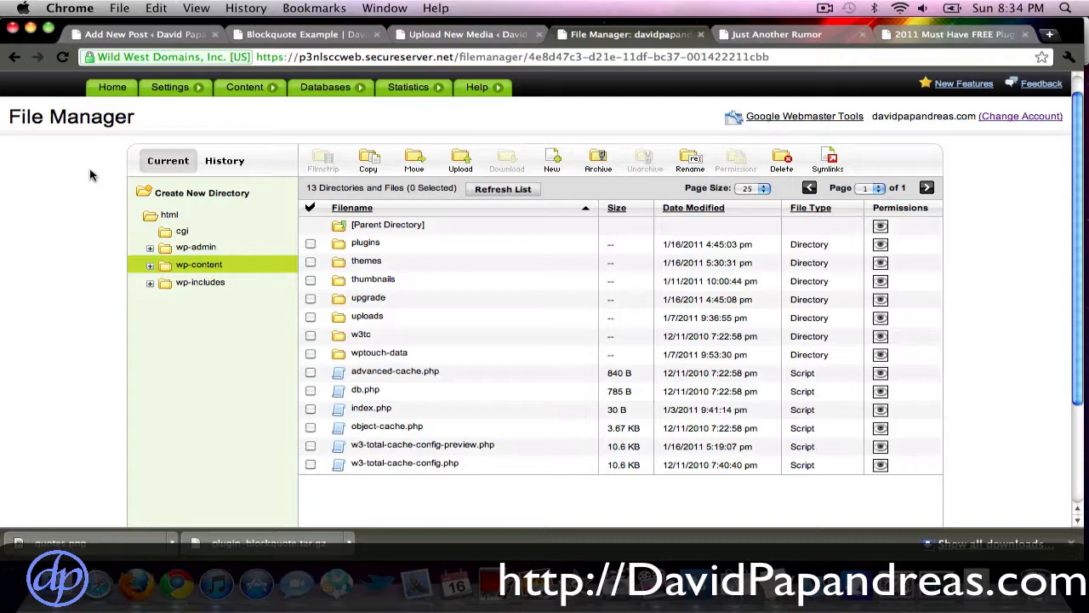
mouse_move(14, 132)
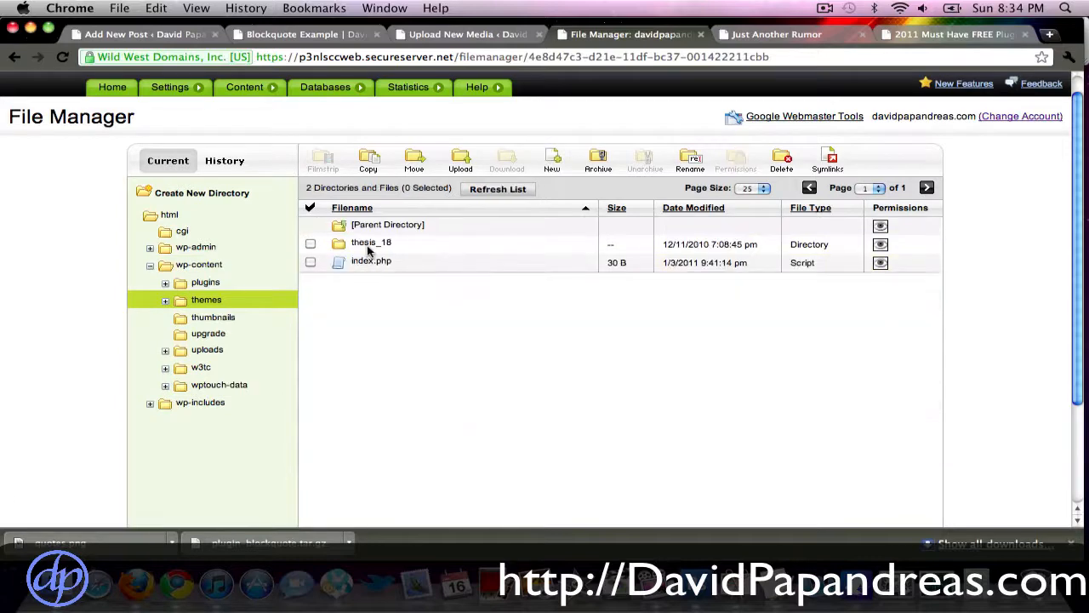
left_click(371, 245)
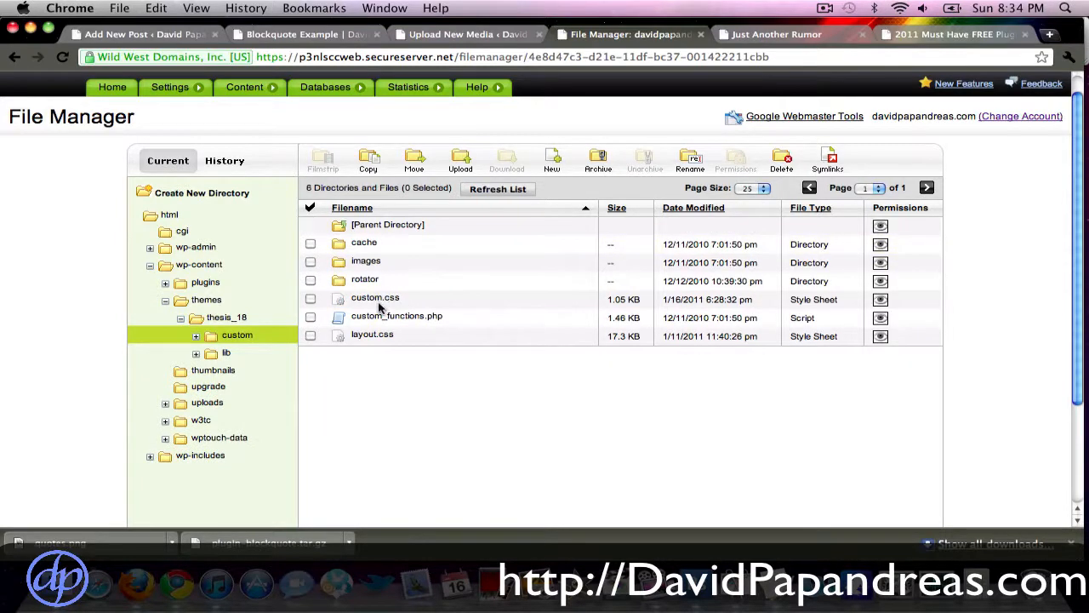
left_click(310, 300)
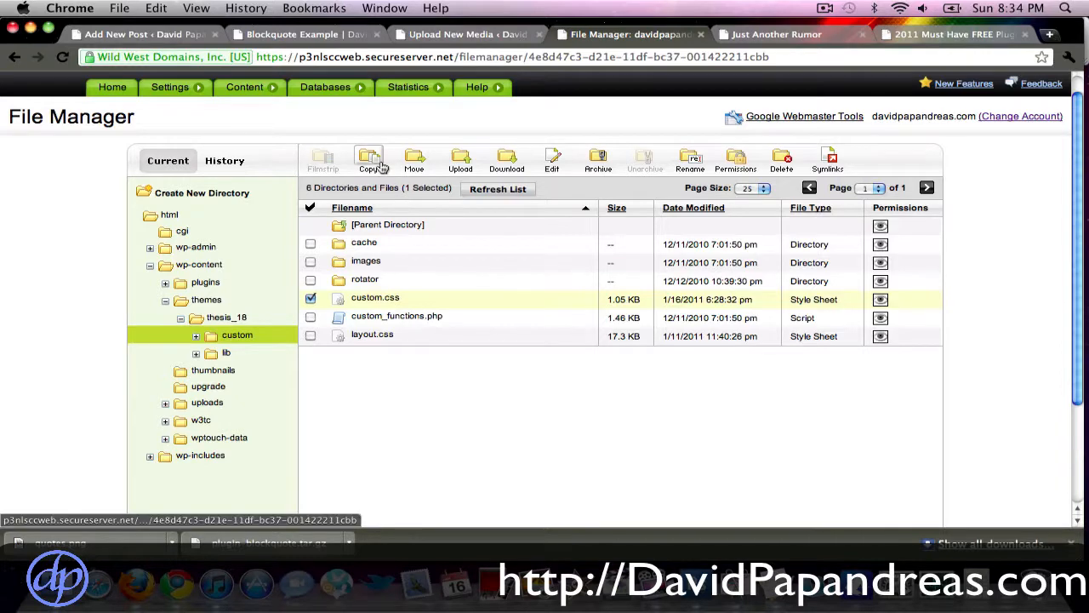
Copy custom.css as 'Copy of custom.css' and re-tick the original file.
left_click(367, 159)
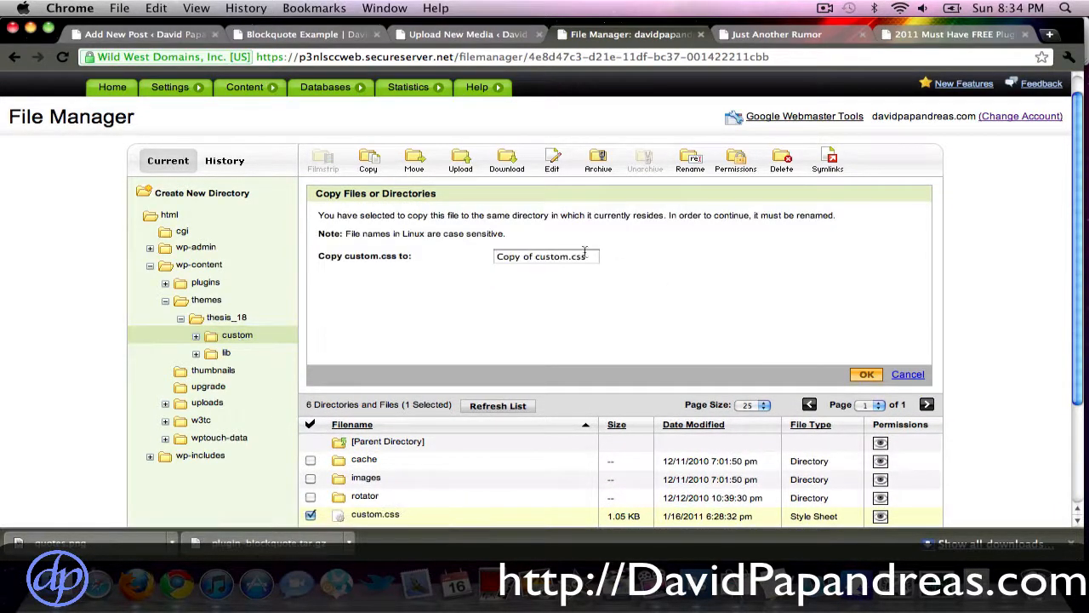
mouse_move(798, 359)
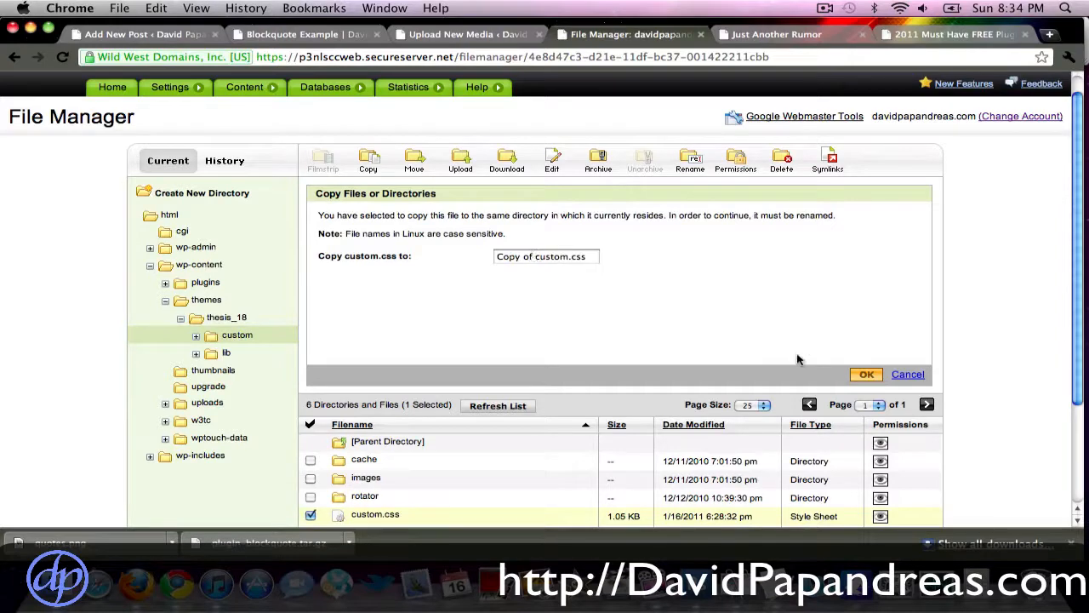
left_click(866, 375)
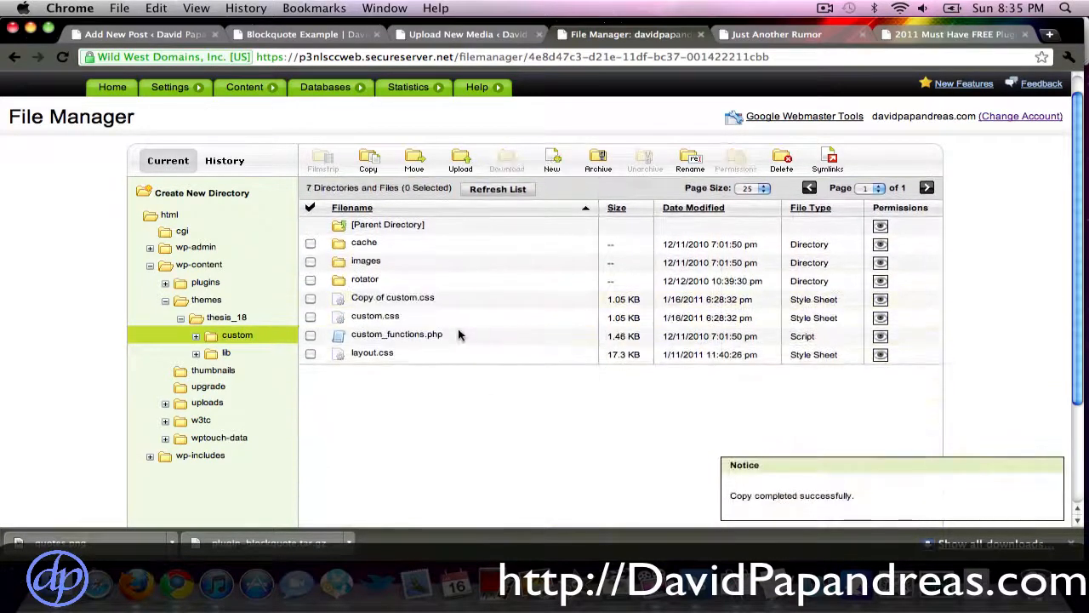
left_click(310, 317)
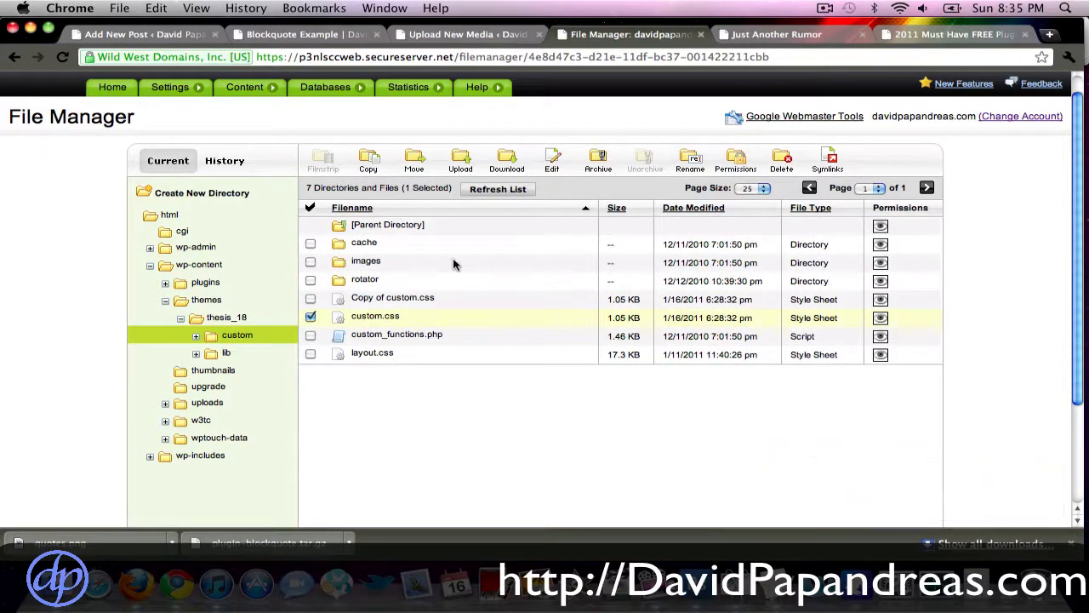
mouse_move(415, 298)
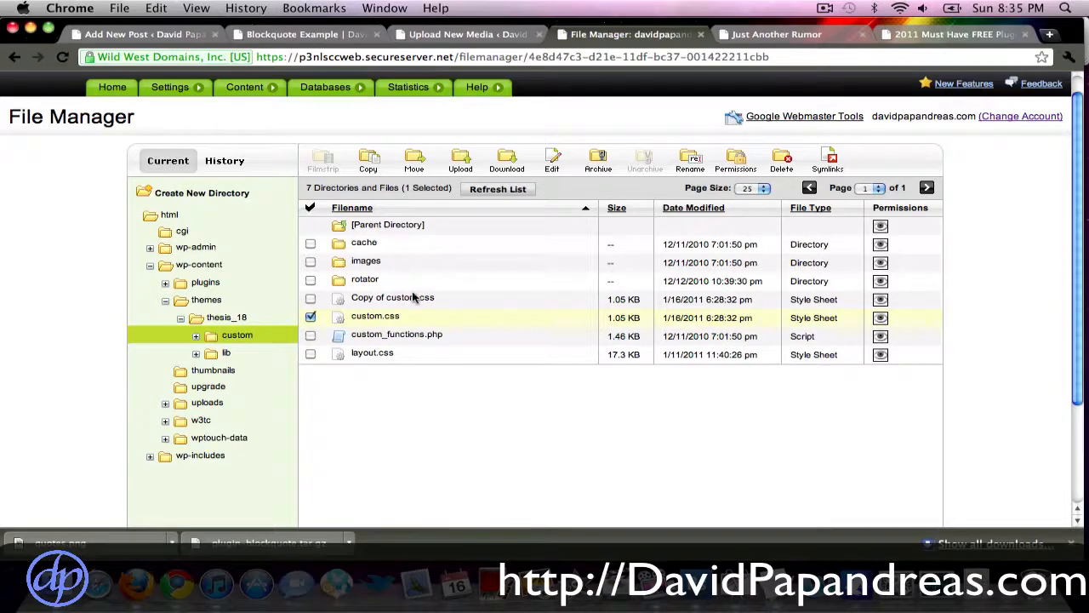
Edit custom.css, select the images/quote.gif path in blockquote.style3, then return to the post.
left_click(551, 160)
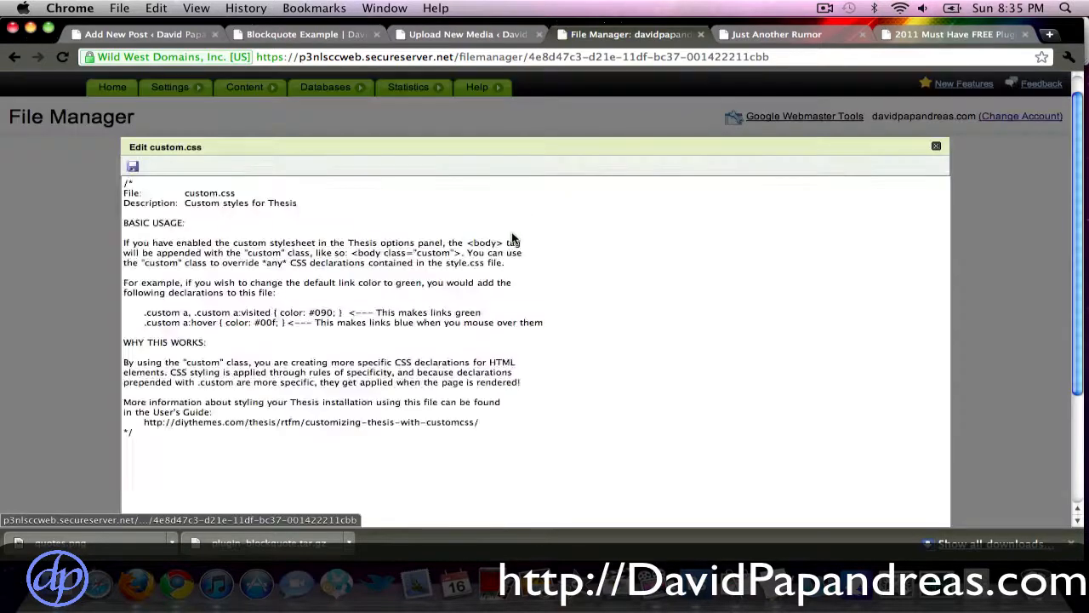
scroll("down", 3)
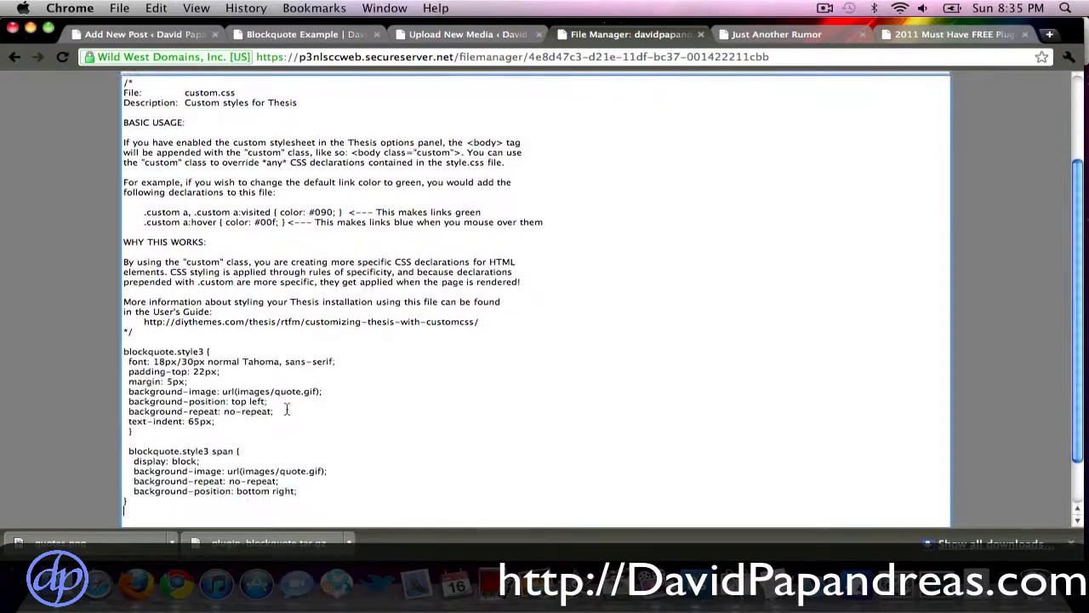
scroll("down", 3)
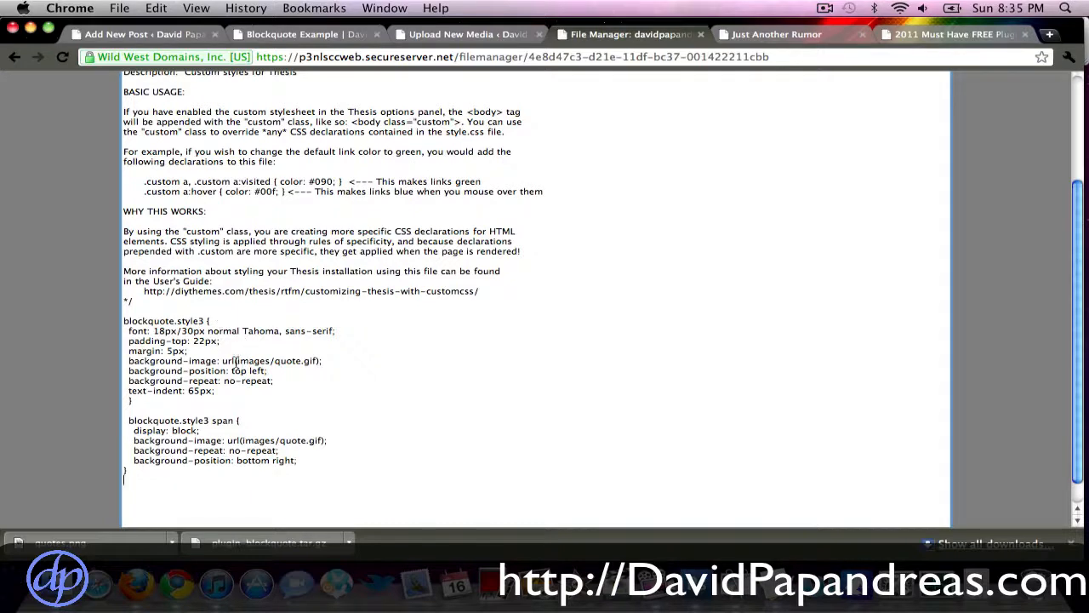
double_click(264, 360)
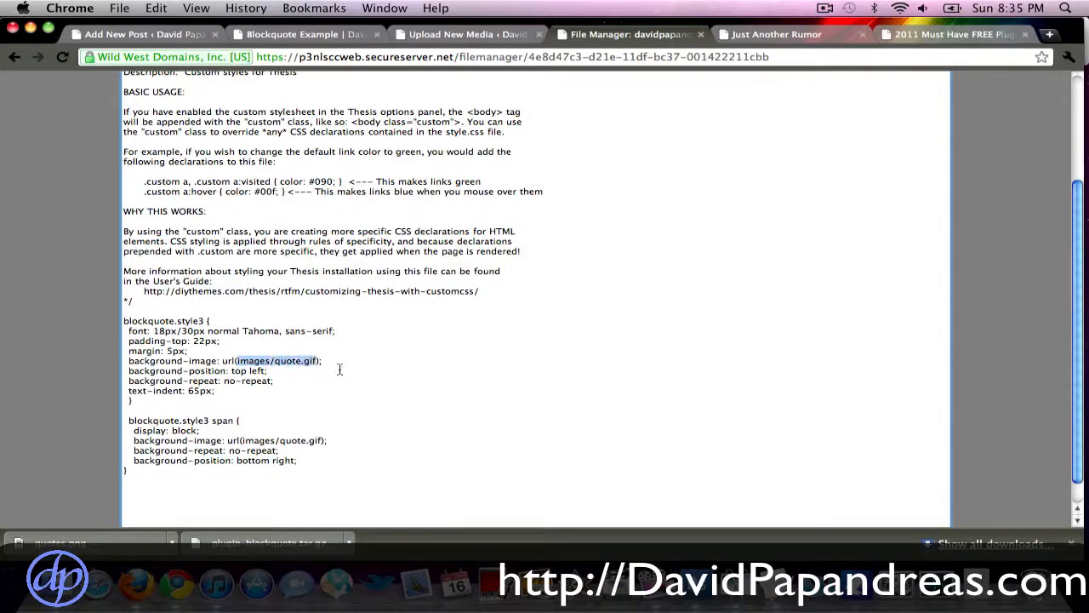
left_click(136, 34)
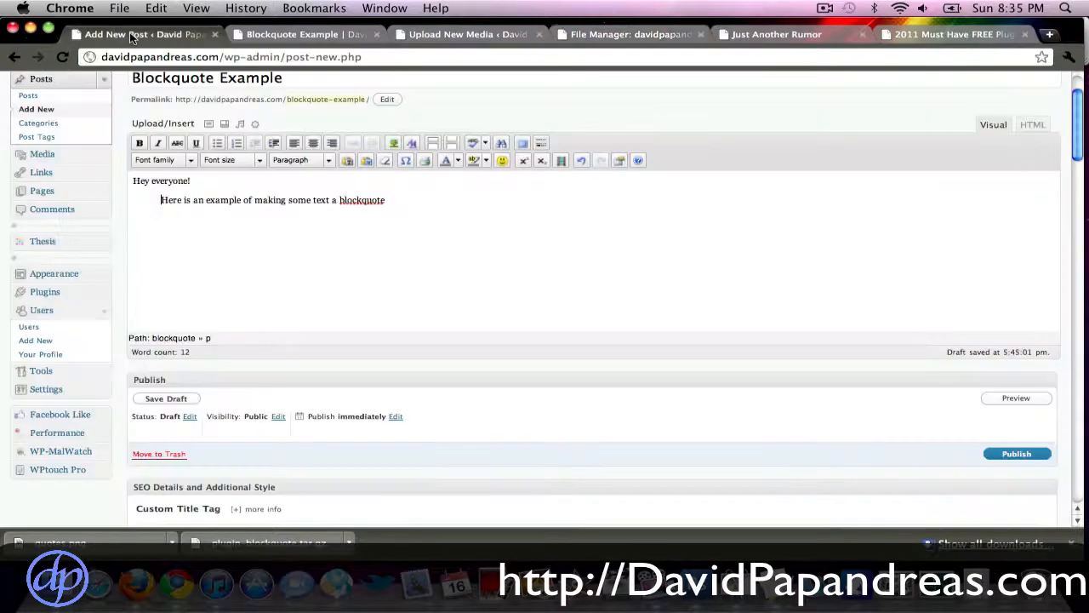
Upload start-quote.gif to the media library and copy its file URL.
left_click(451, 34)
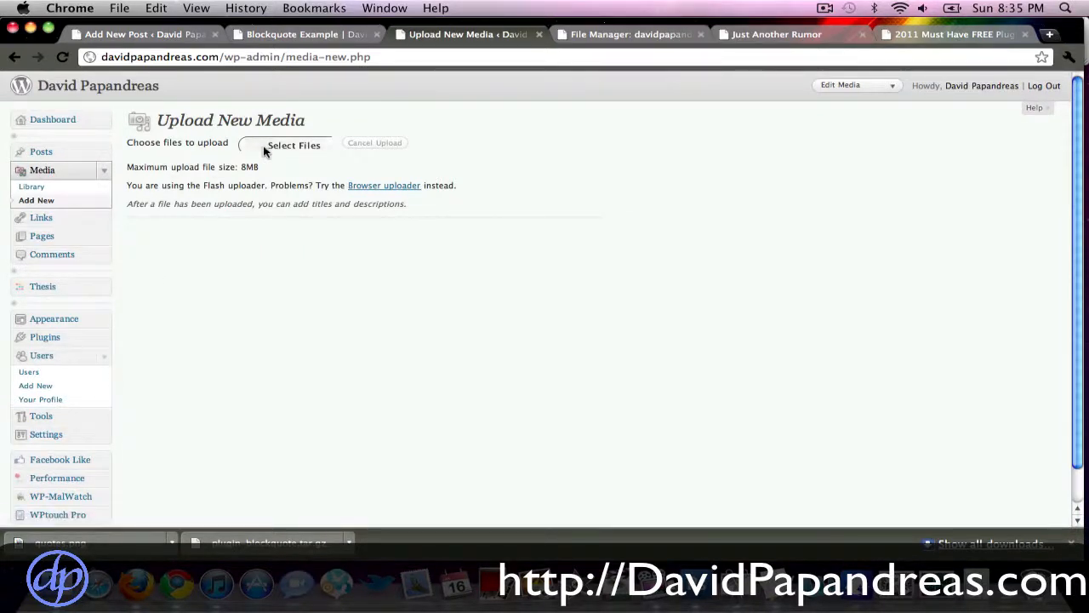
left_click(293, 144)
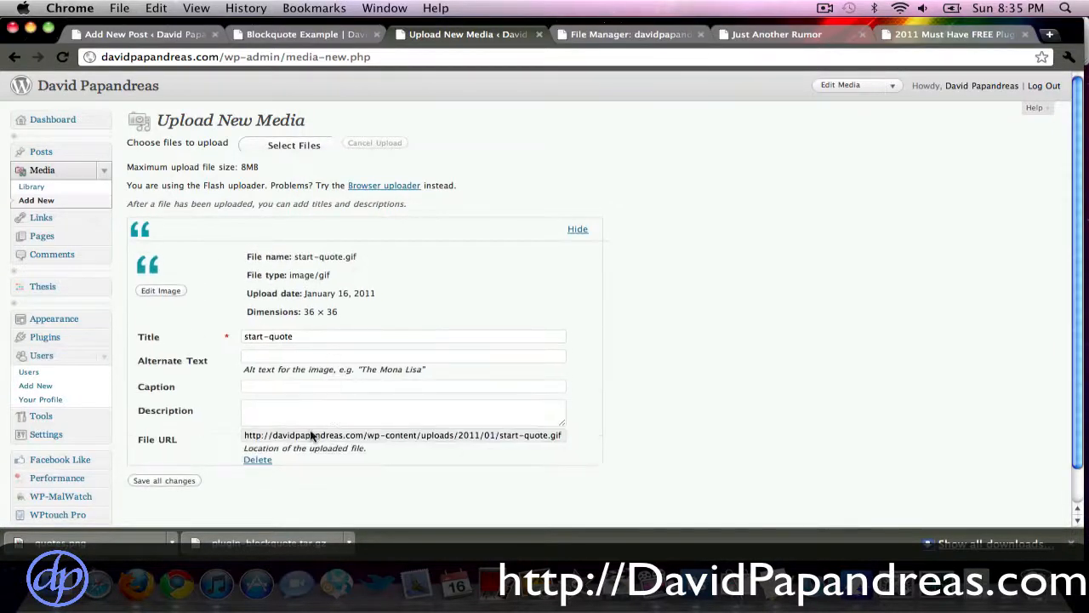
mouse_move(291, 439)
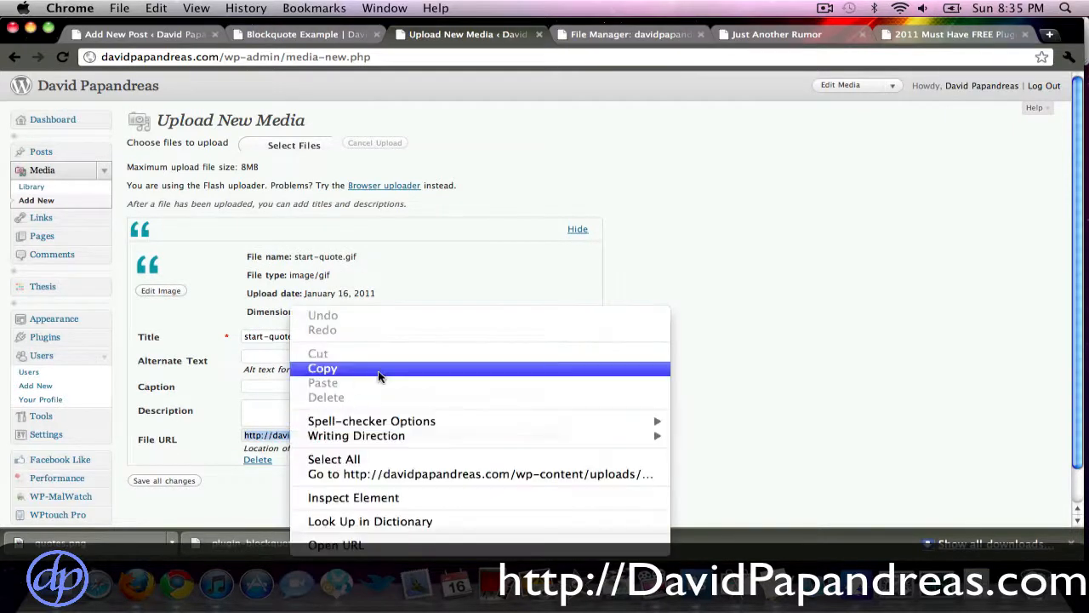
left_click(323, 368)
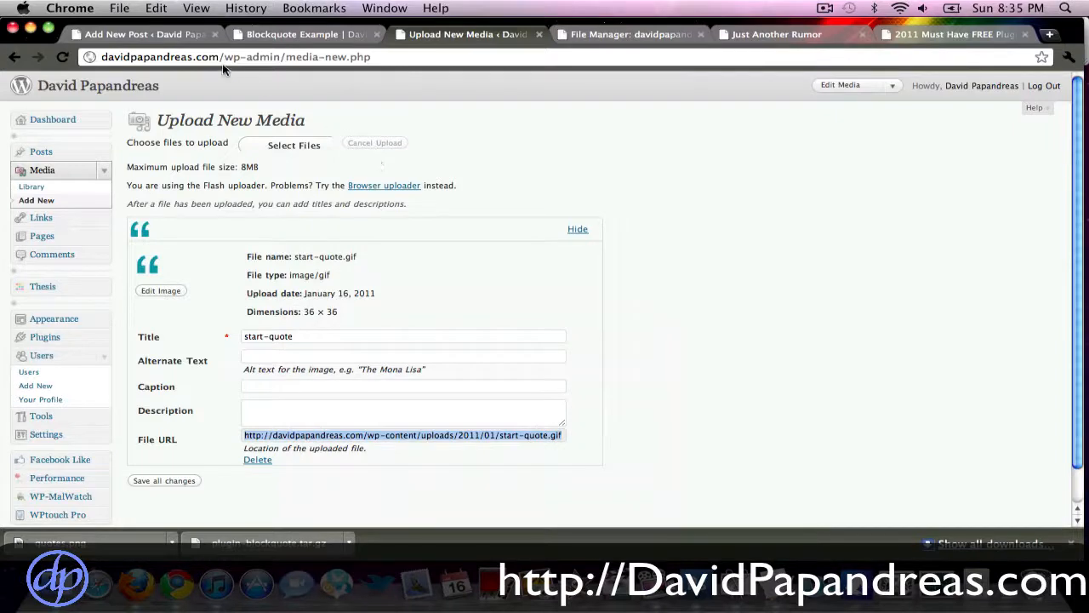
left_click(626, 34)
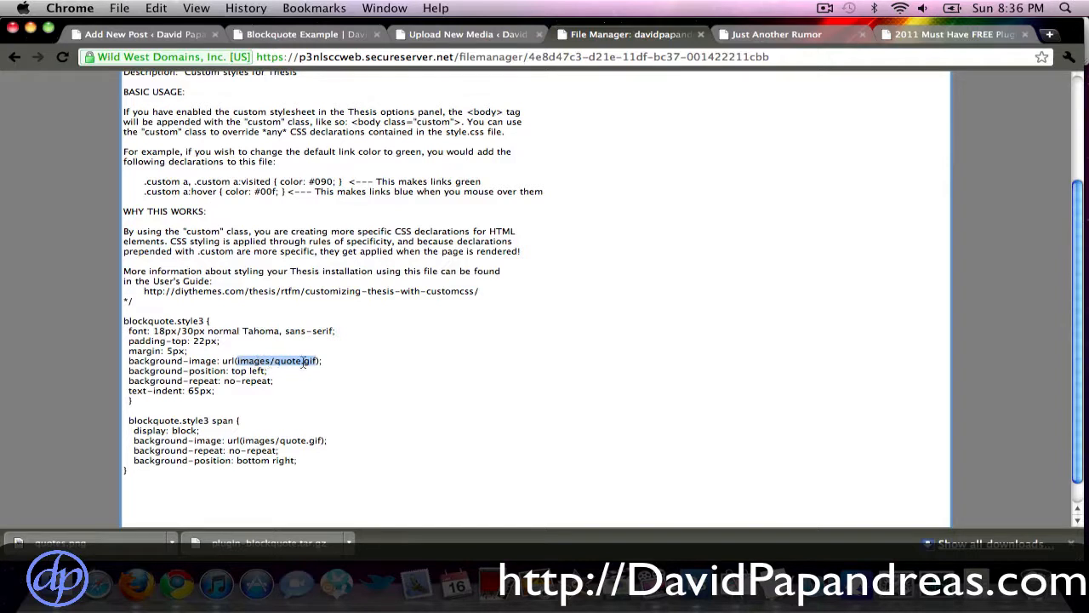
Paste the start-quote.gif upload URL into the first url() and copy the end-quote.gif URL.
type("http://davidpapandreas.com/wp-content/uploads/2011/01/start-quote.gif")
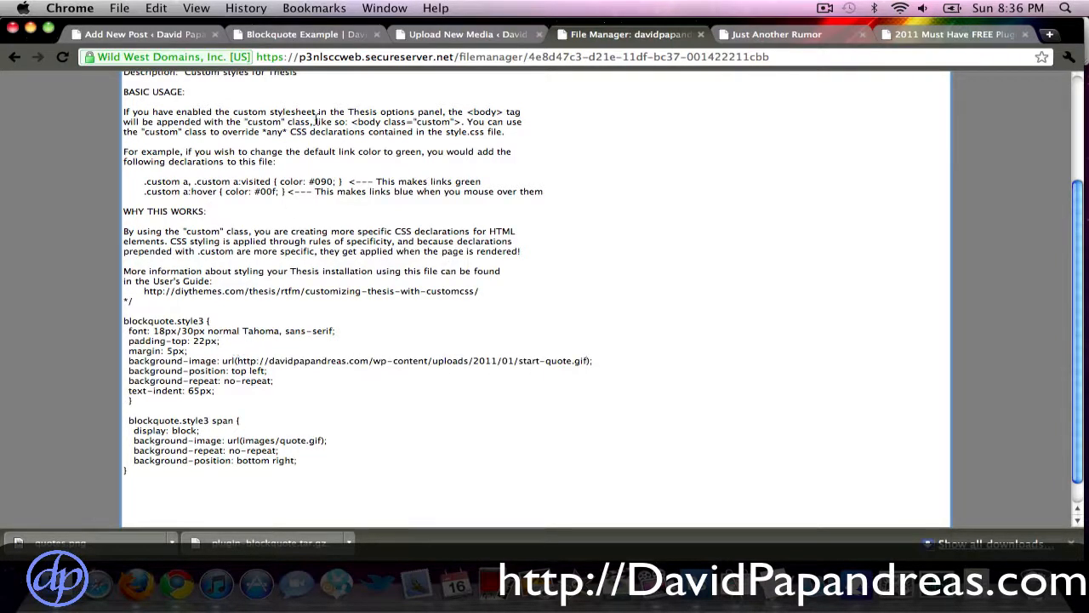
left_click(460, 34)
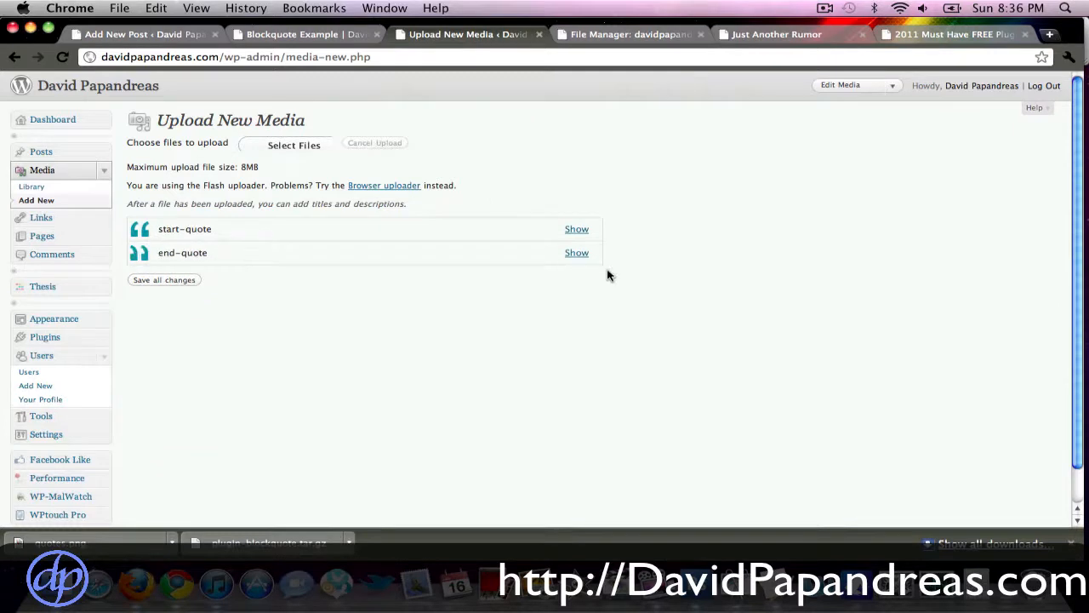
left_click(576, 252)
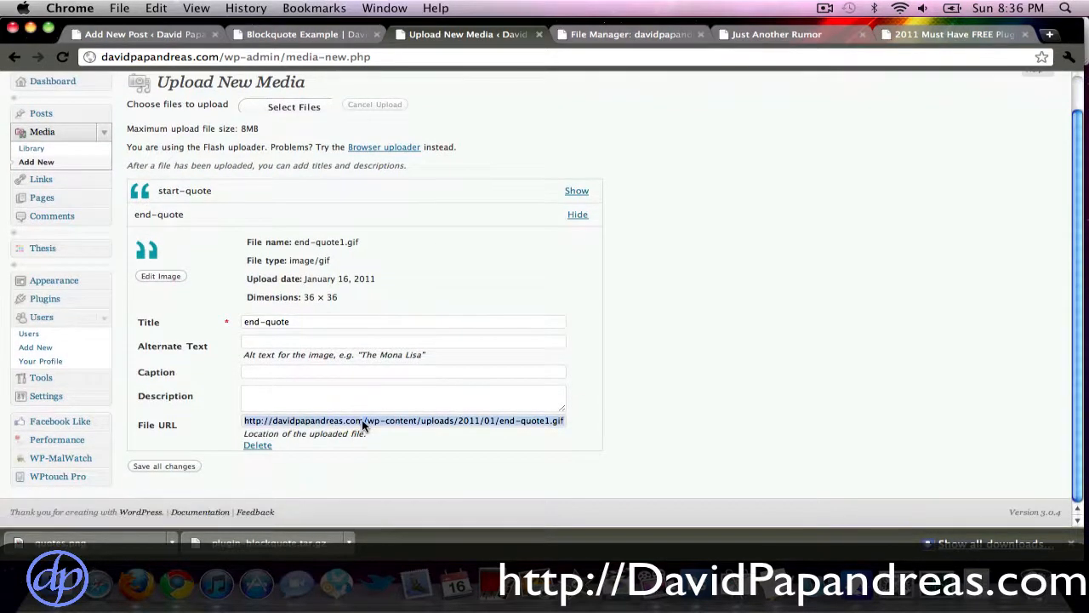
right_click(402, 420)
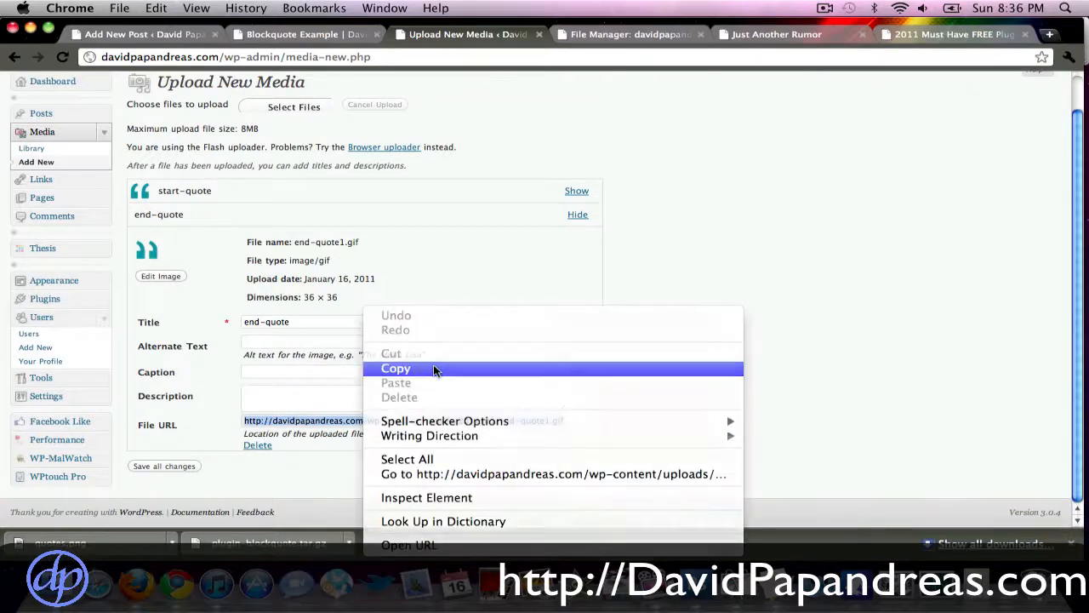
left_click(628, 35)
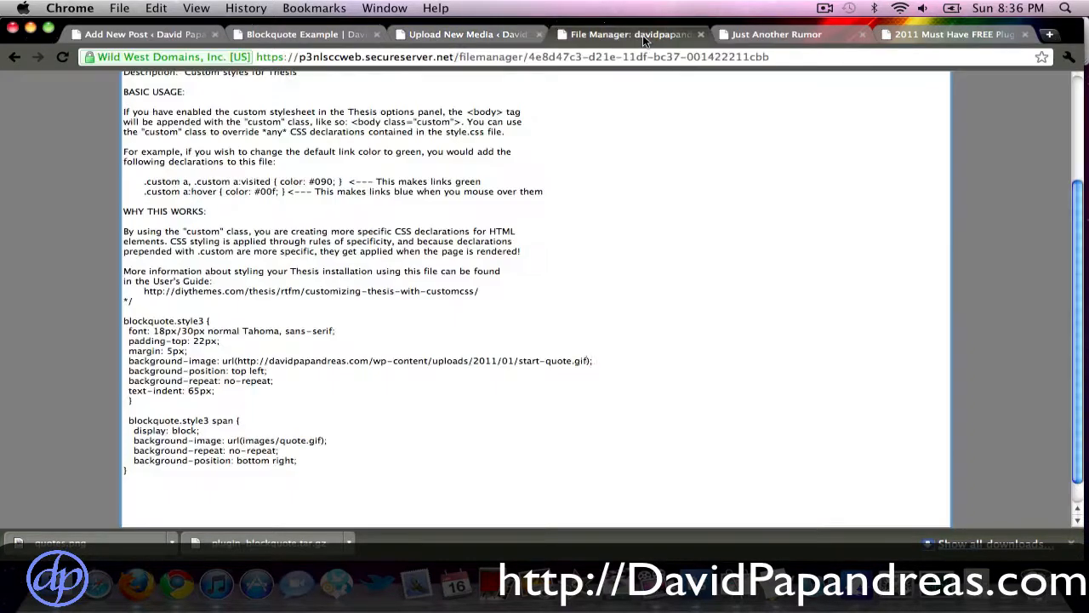
Select the closing quote image path, save custom.css and close the editor.
double_click(262, 439)
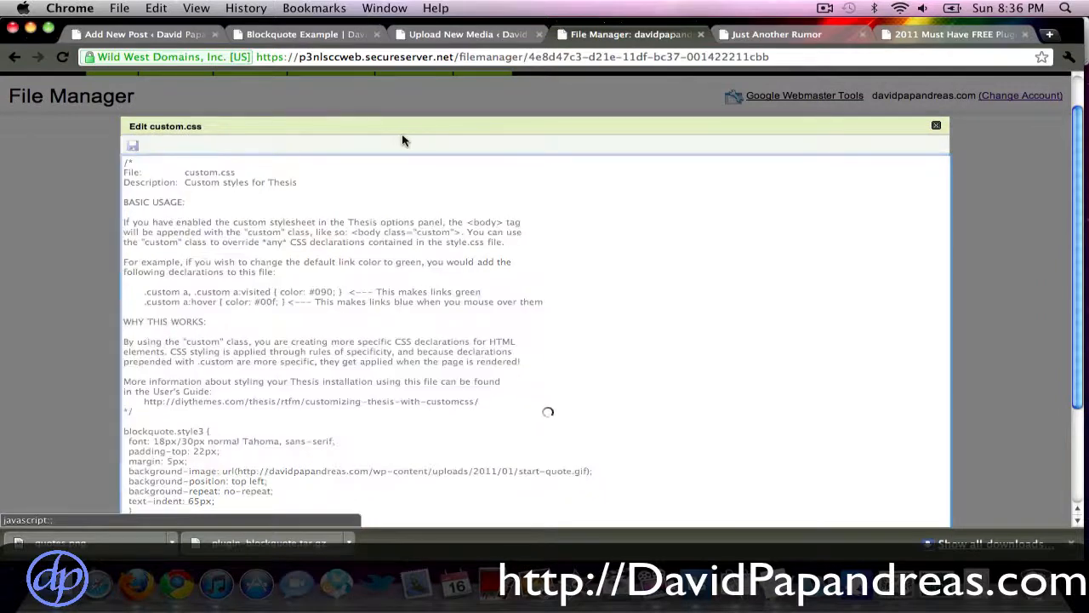
left_click(132, 144)
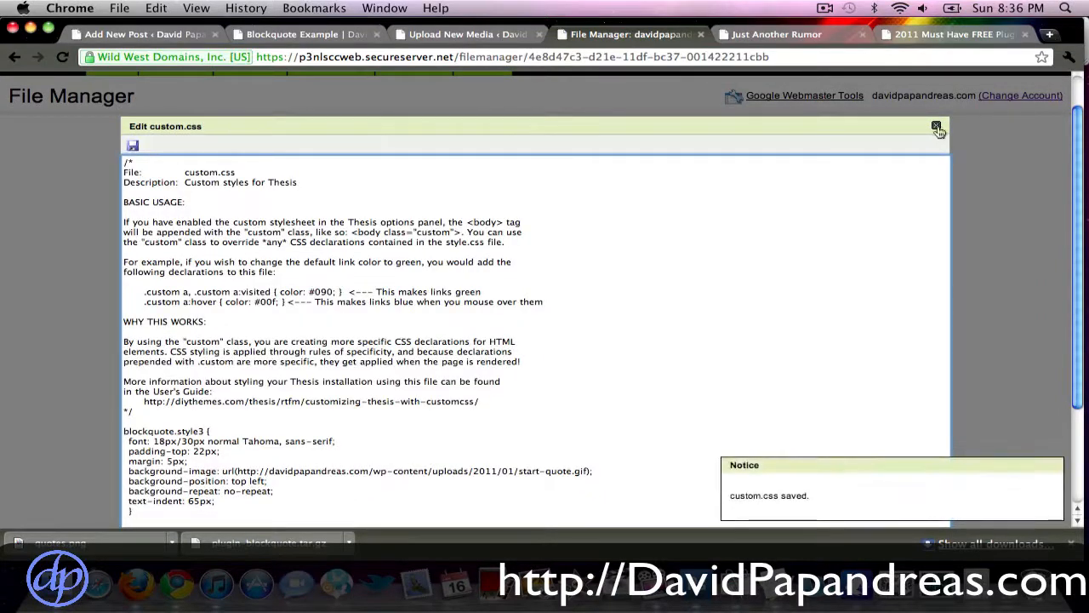
left_click(936, 126)
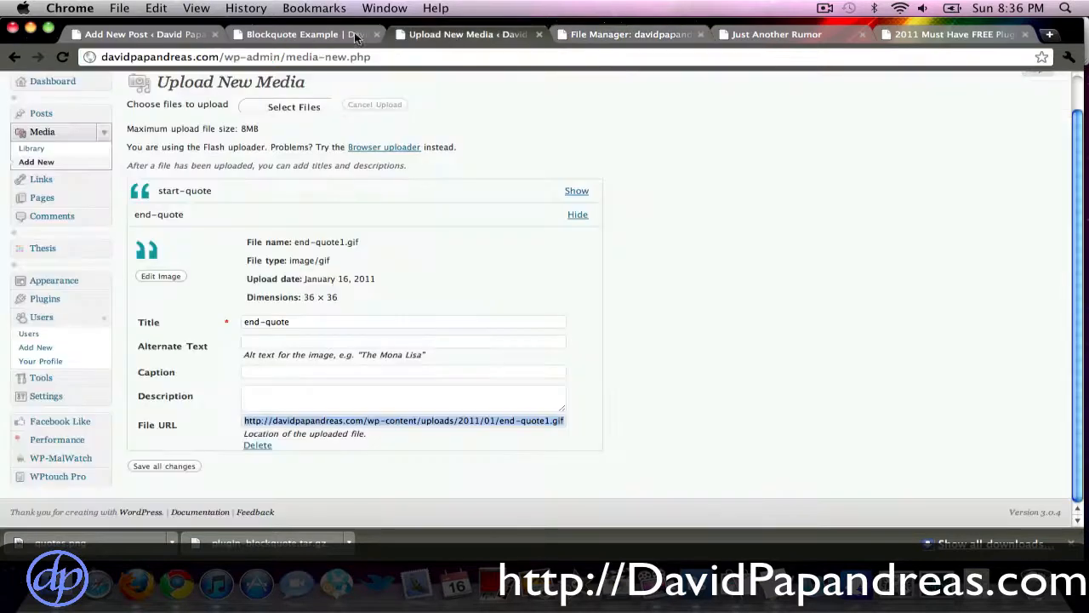
Show the Blockquote Example post's raw HTML with the style3 blockquote and span wrapper.
left_click(139, 34)
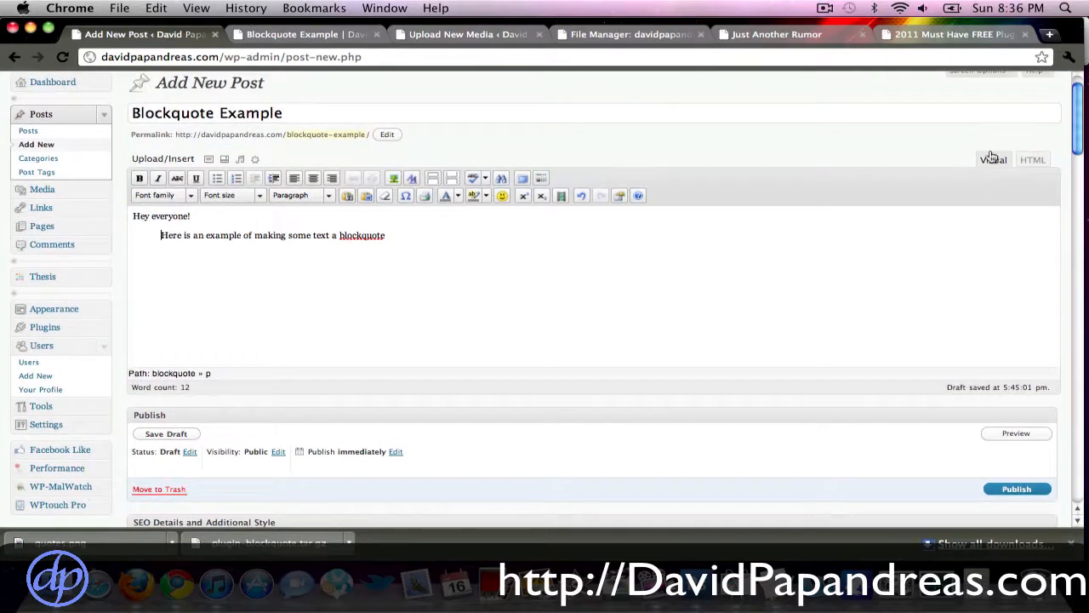
left_click(1032, 160)
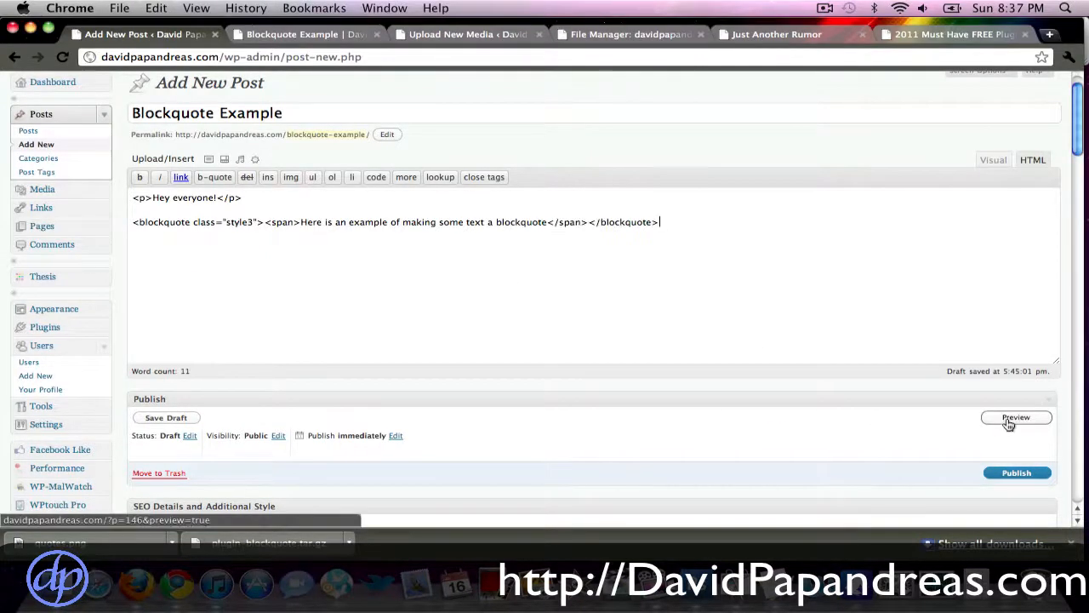
Preview the post so the quote appears framed by the teal quotation-mark images.
left_click(1015, 417)
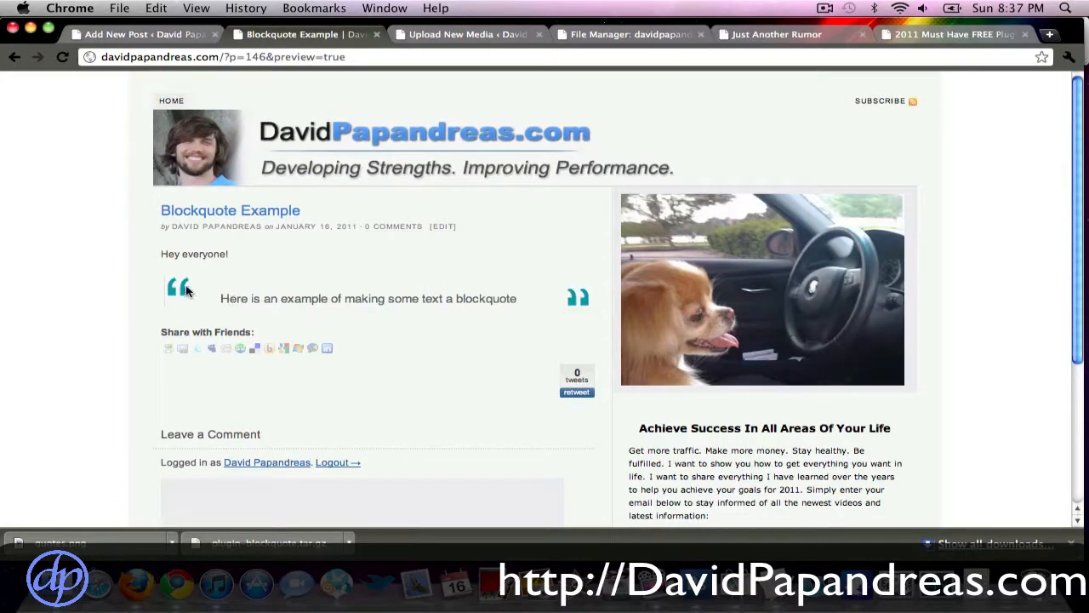
mouse_move(570, 305)
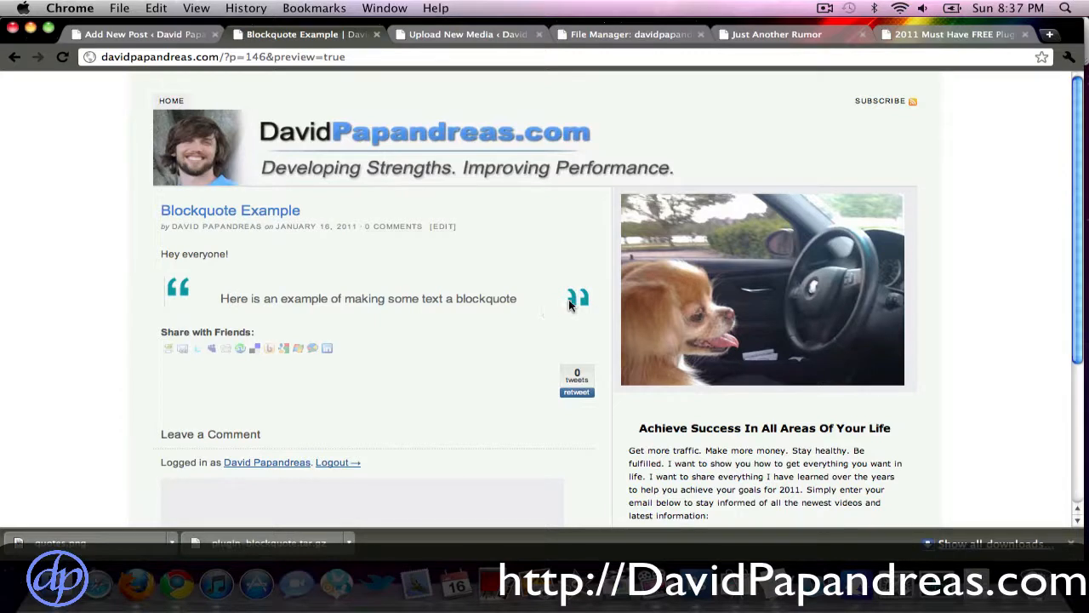
mouse_move(524, 297)
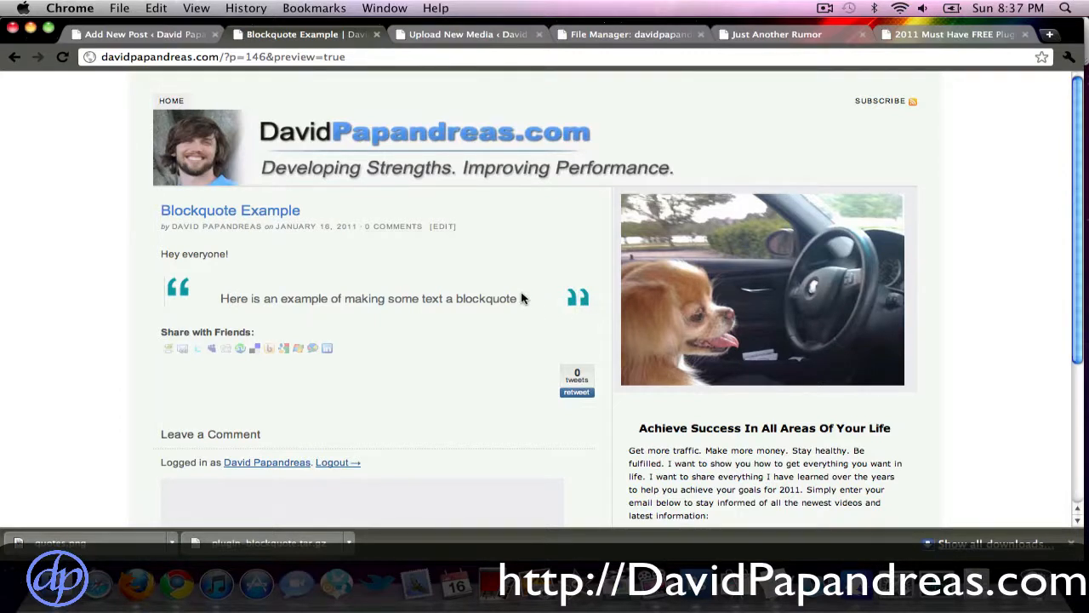